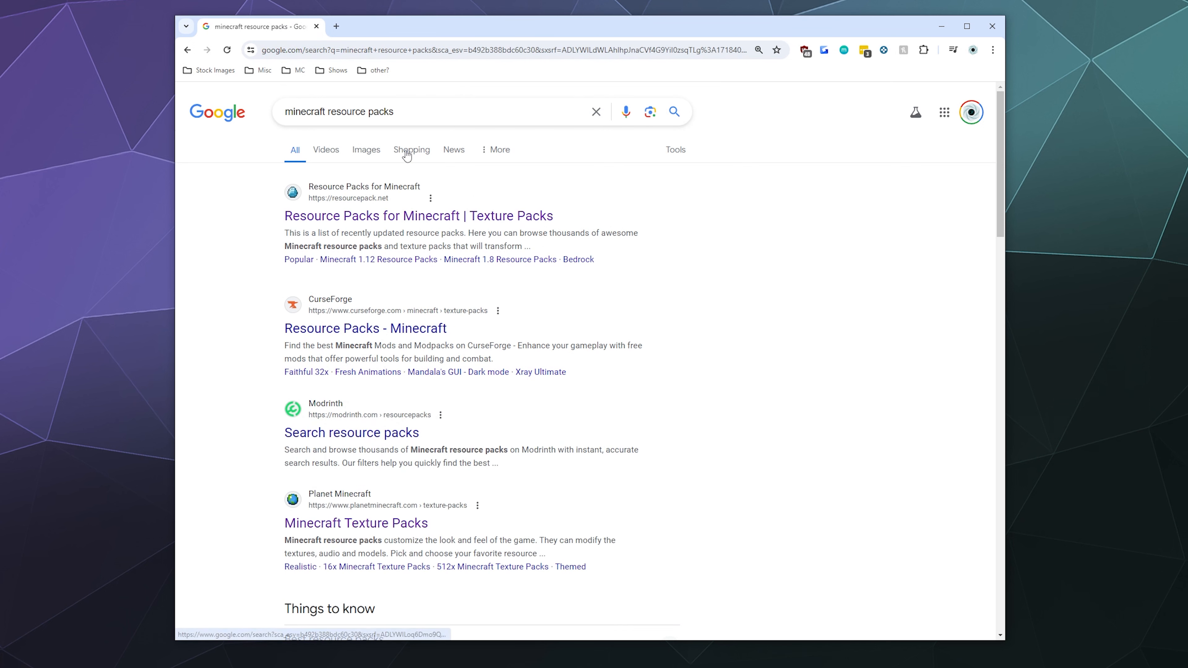
mouse_move(804, 308)
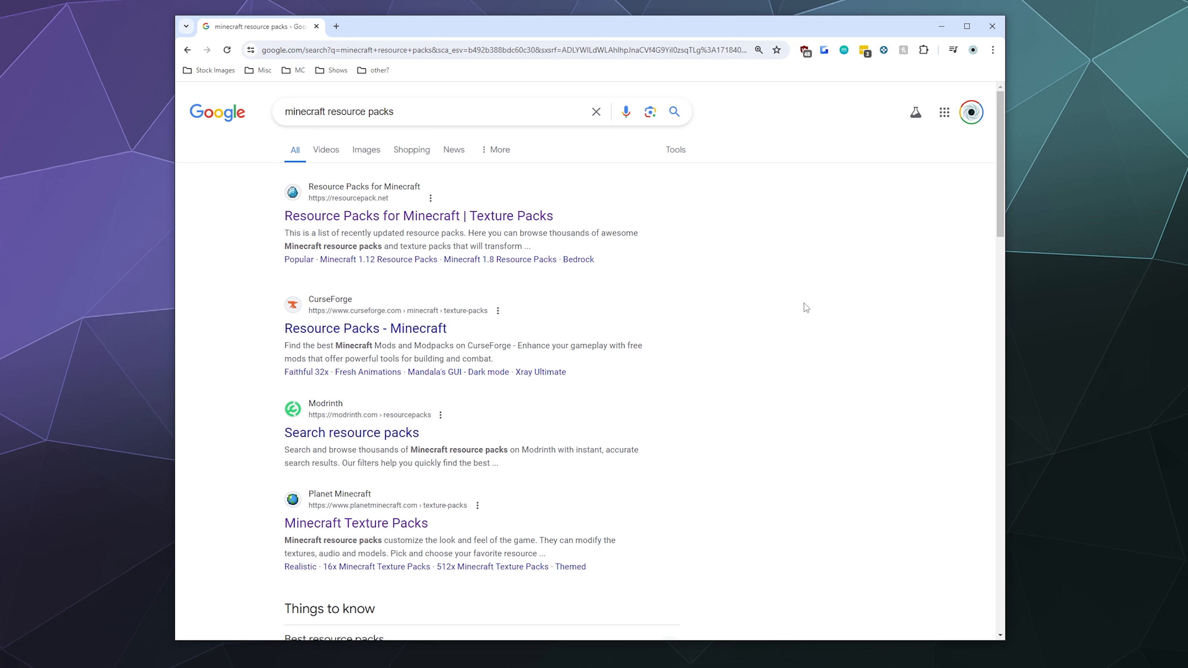
mouse_move(767, 343)
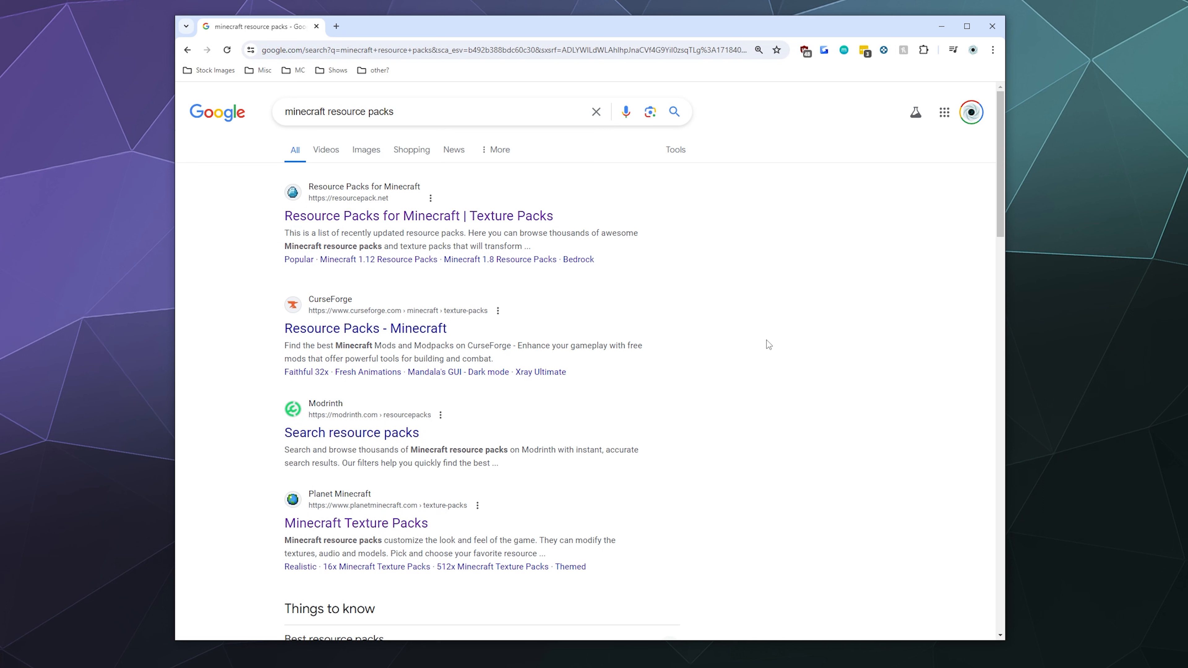
mouse_move(506, 211)
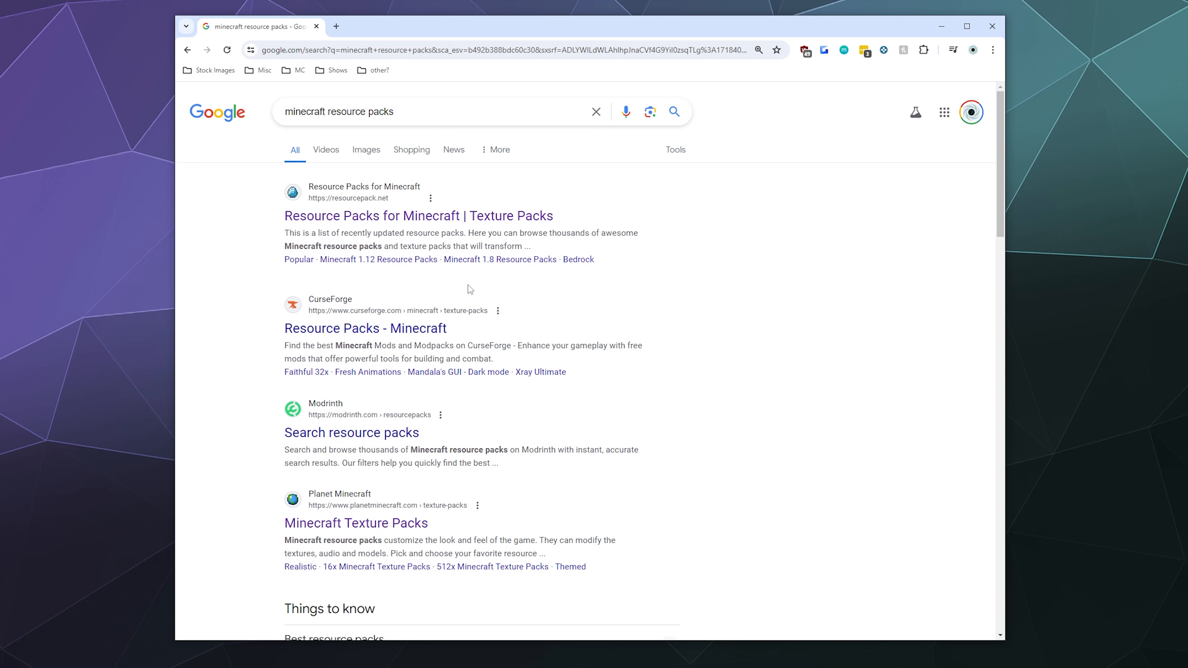
mouse_move(372, 217)
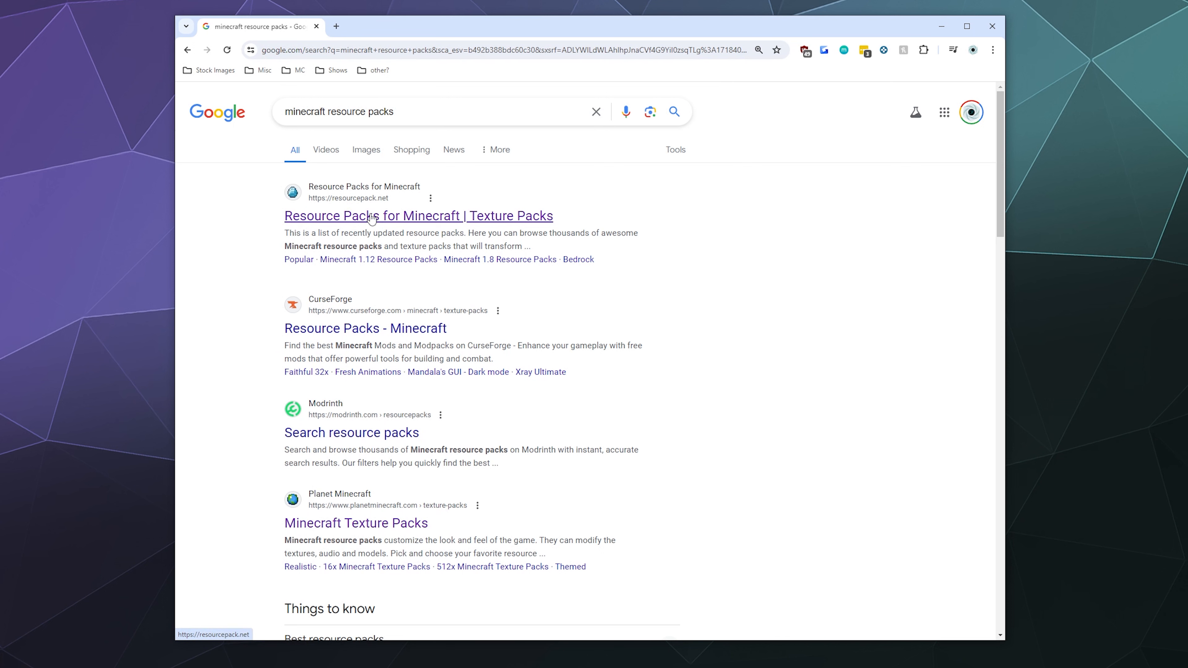
mouse_move(344, 526)
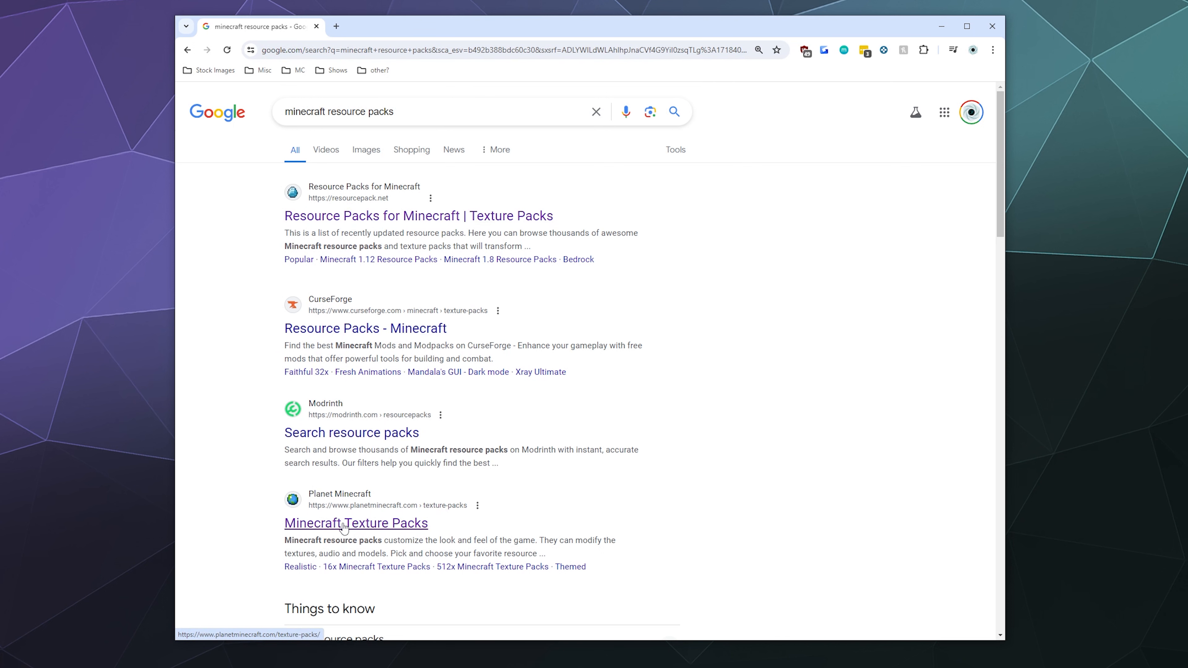
Browse down the Planet Minecraft texture pack grid past packs like Original Copper and Nostalgia+.
left_click(356, 524)
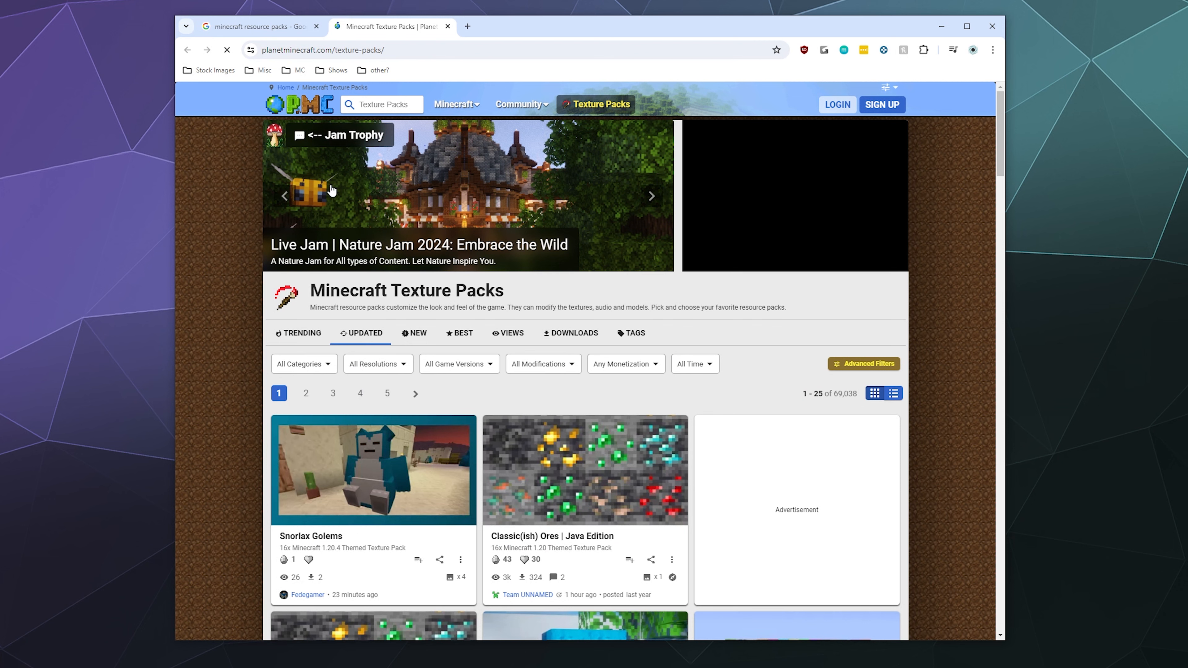
scroll("down", 3)
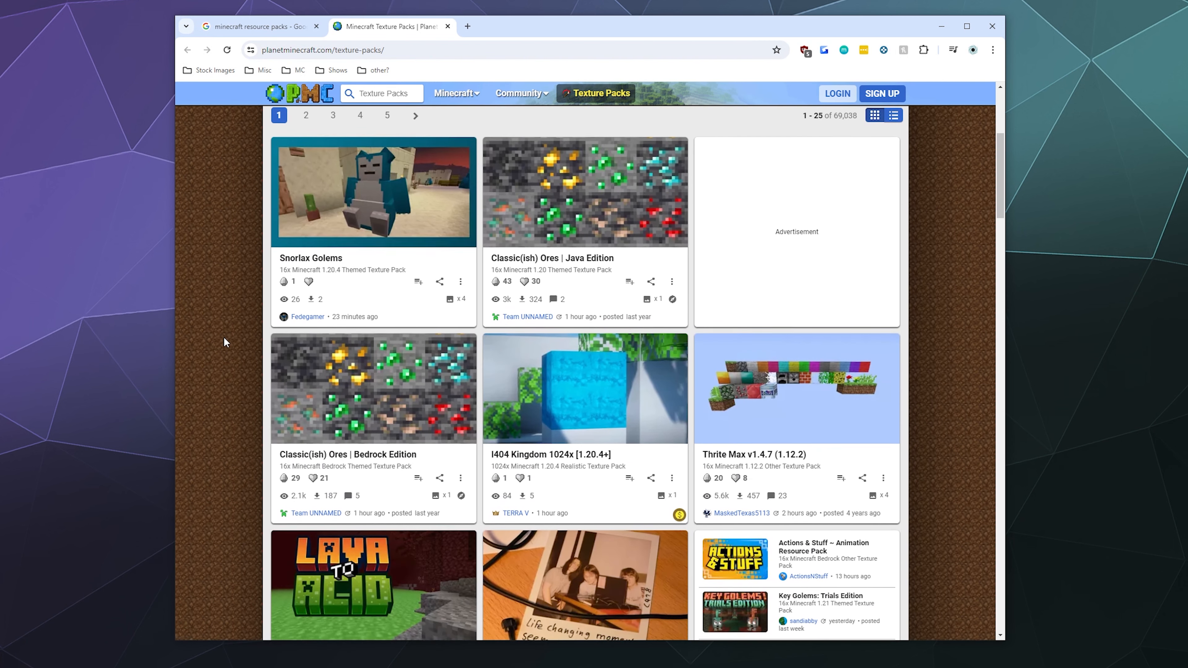
scroll("down", 3)
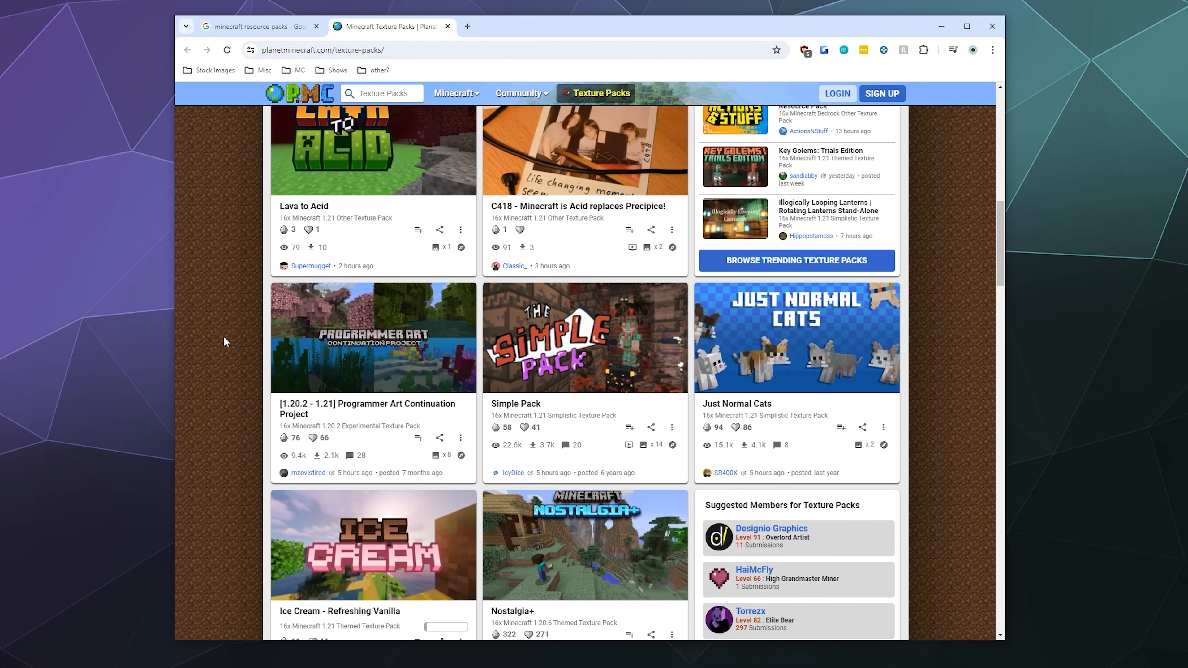
scroll("down", 3)
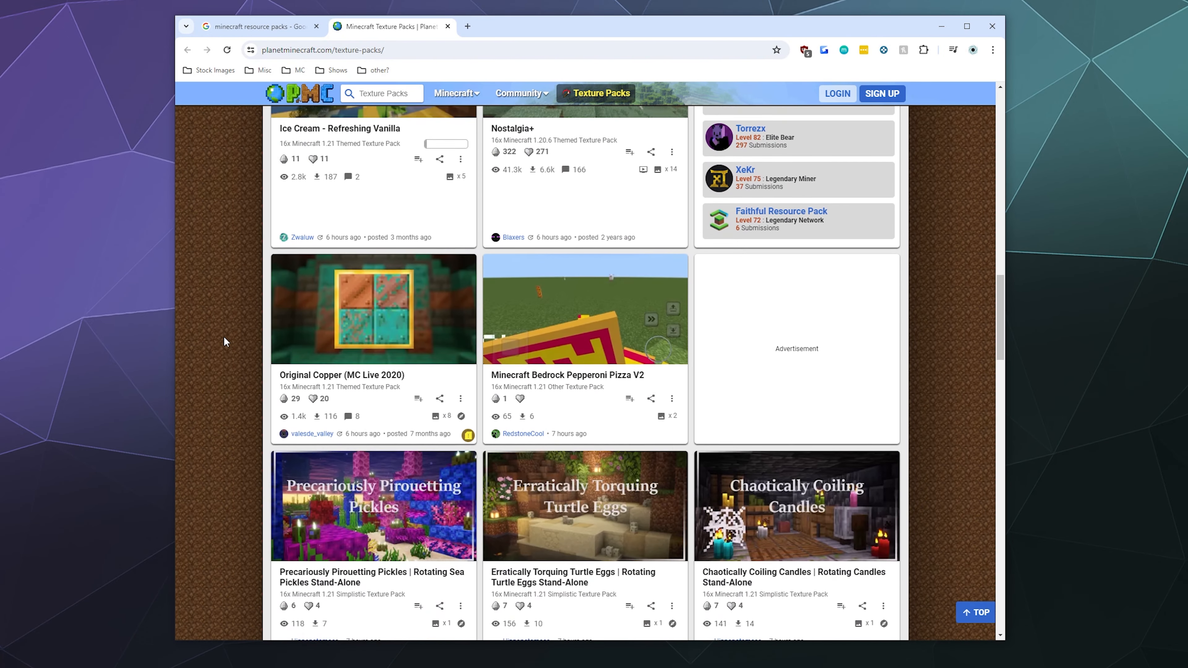
scroll("down", 3)
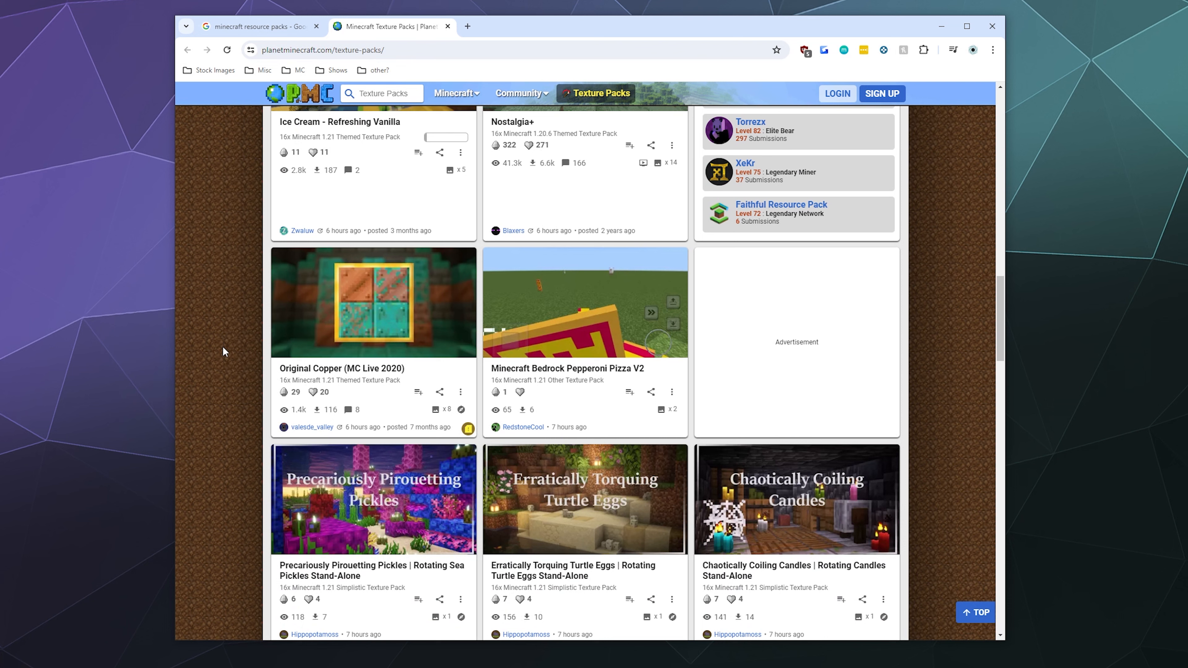
Read down the Dynamic Surroundings pack page to its installation steps and start the R2 zip download.
left_click(257, 26)
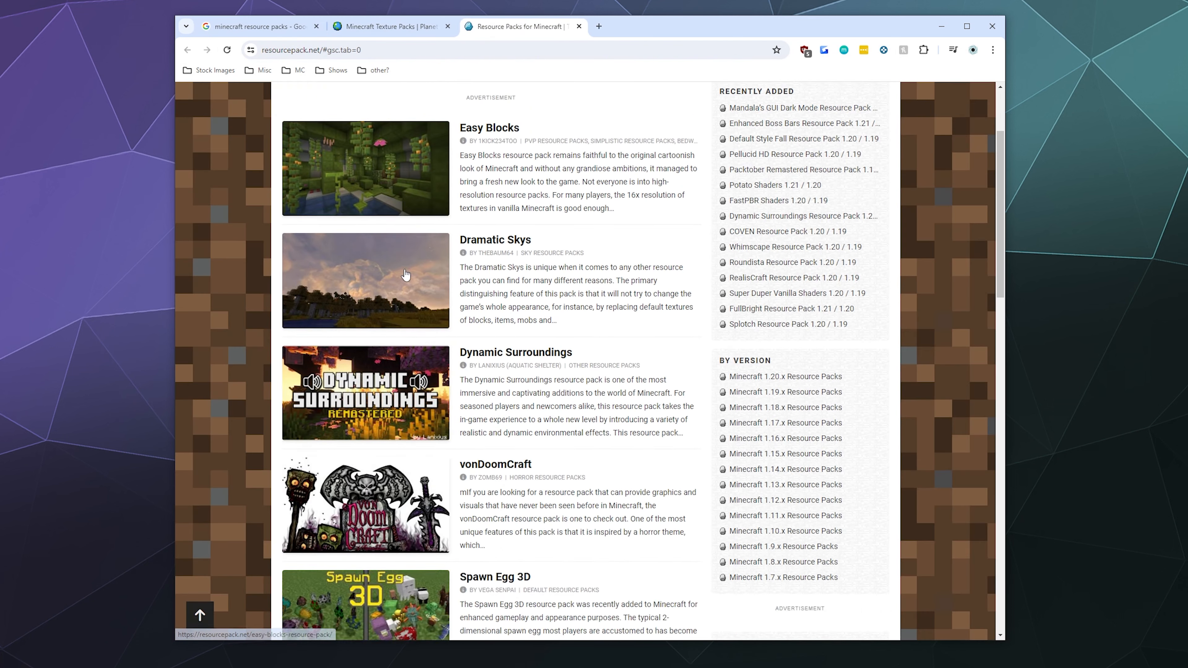
scroll("down", 3)
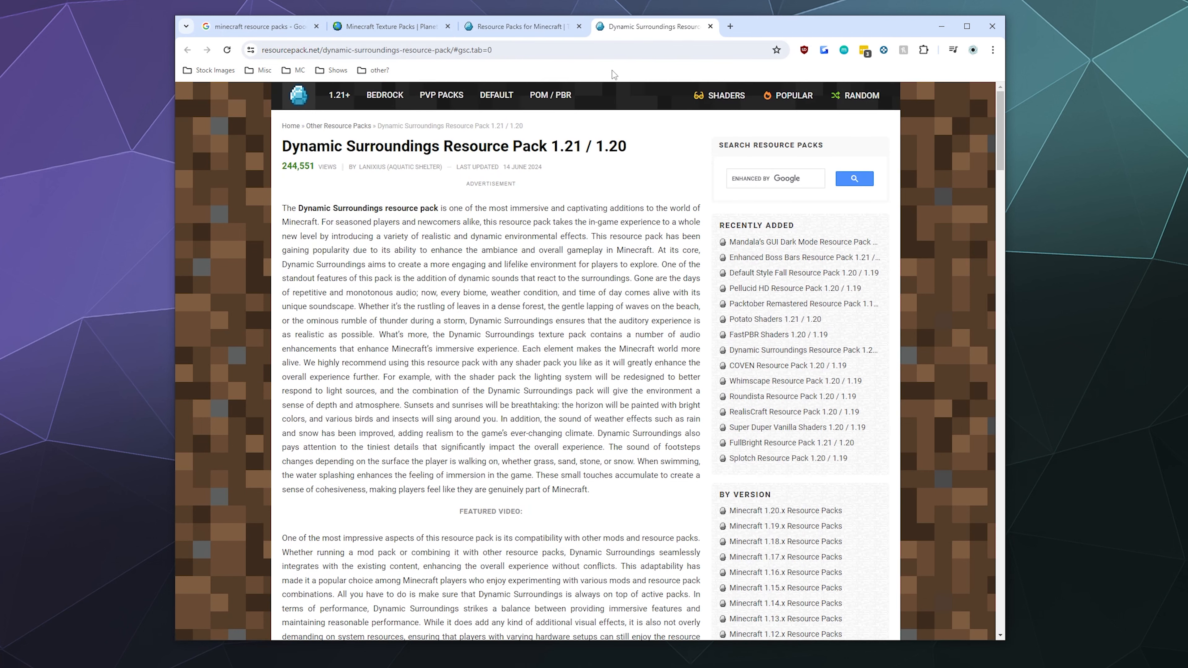
scroll("down", 3)
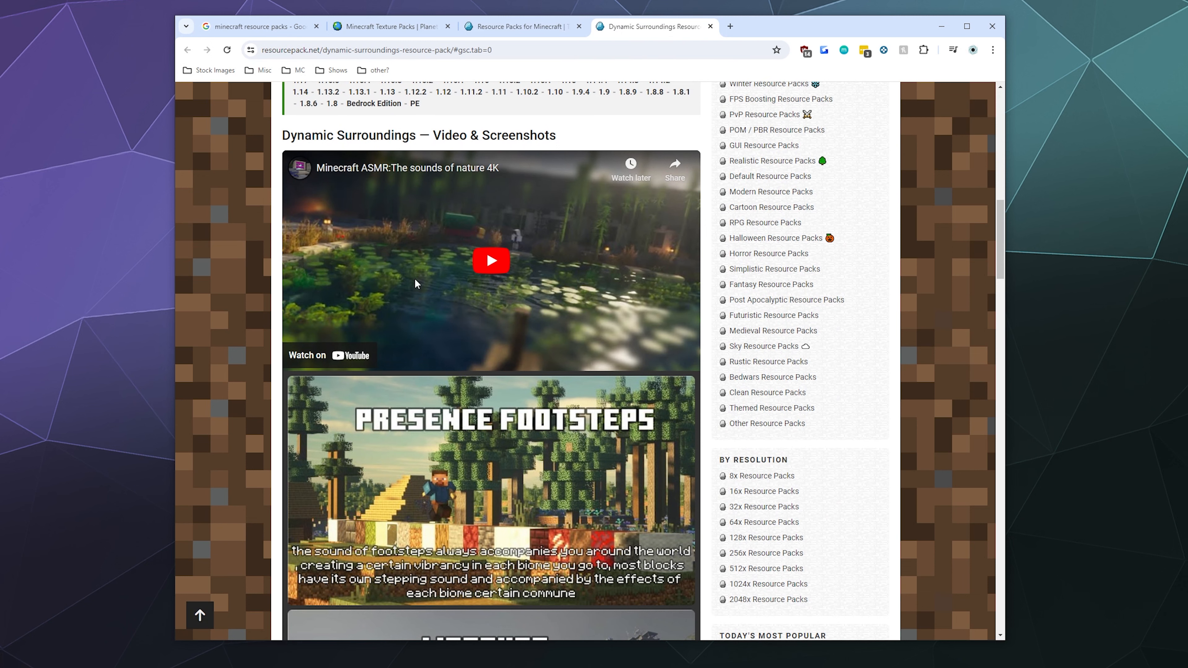
scroll("down", 3)
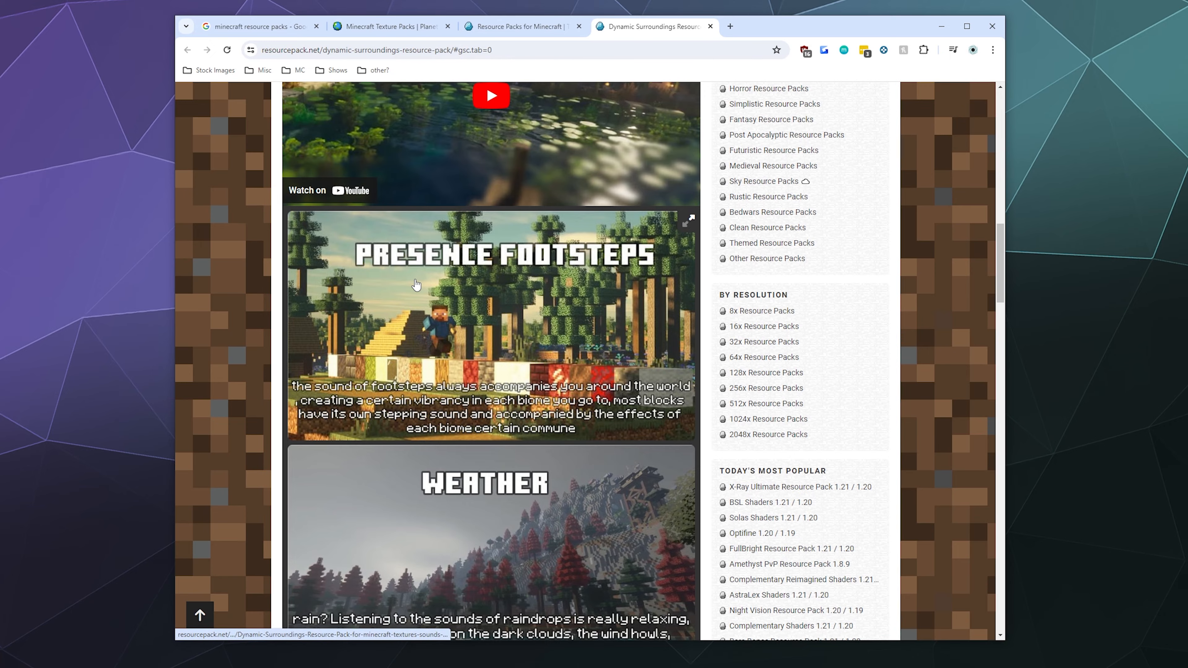
scroll("down", 3)
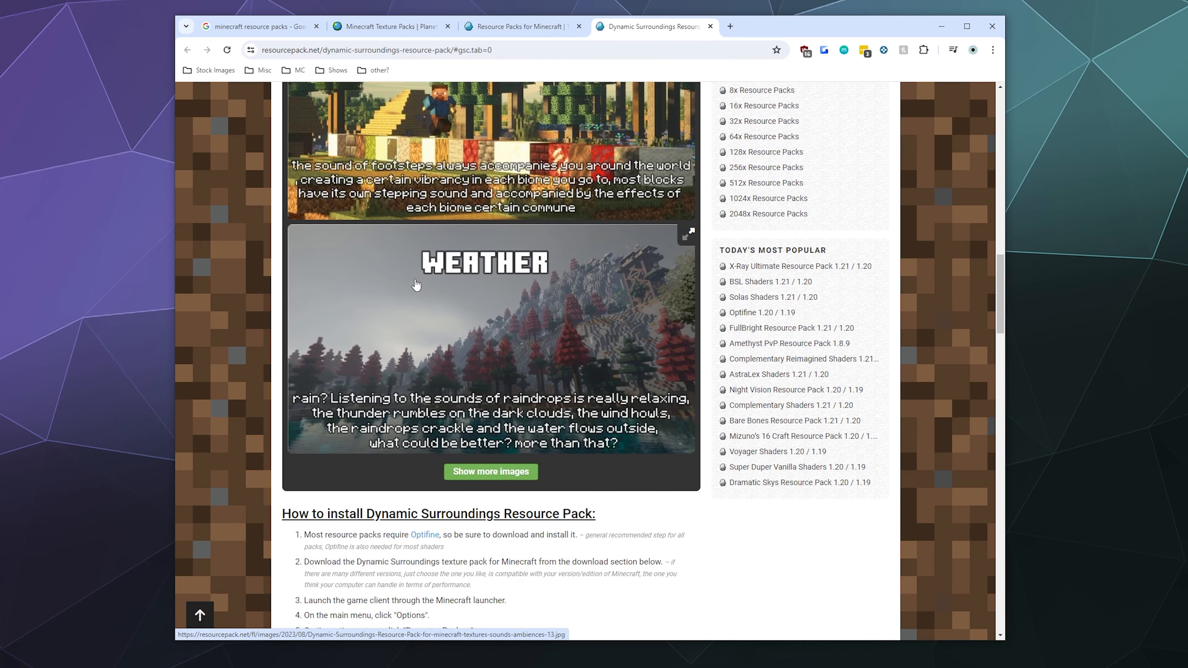
scroll("down", 3)
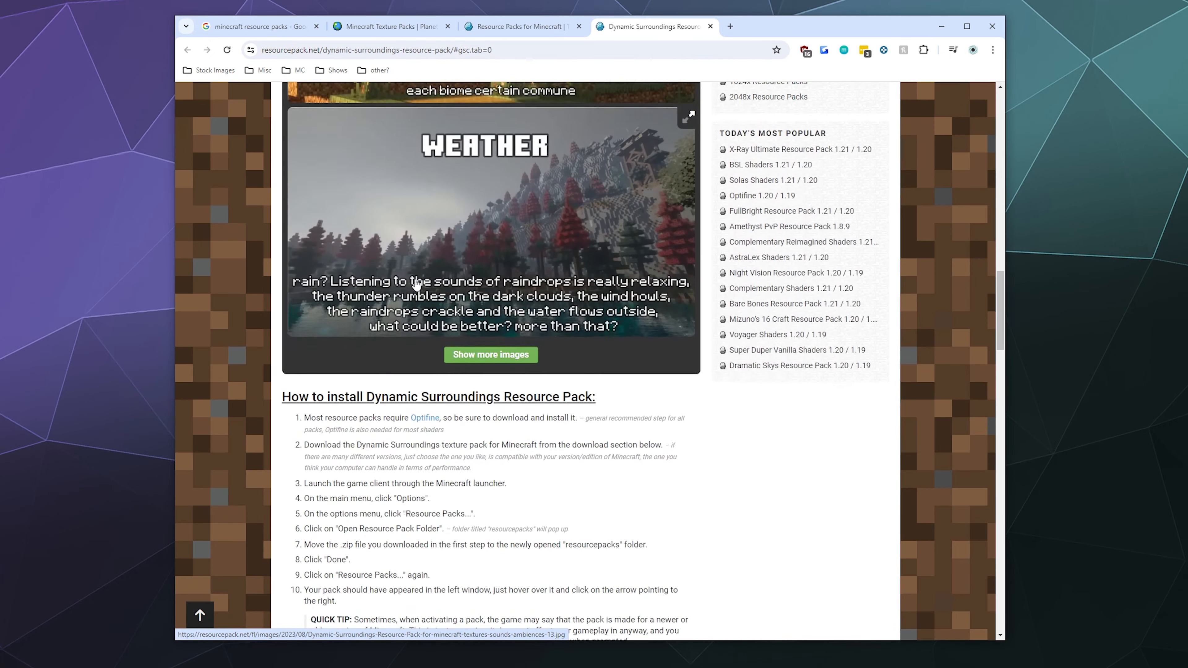
scroll("down", 3)
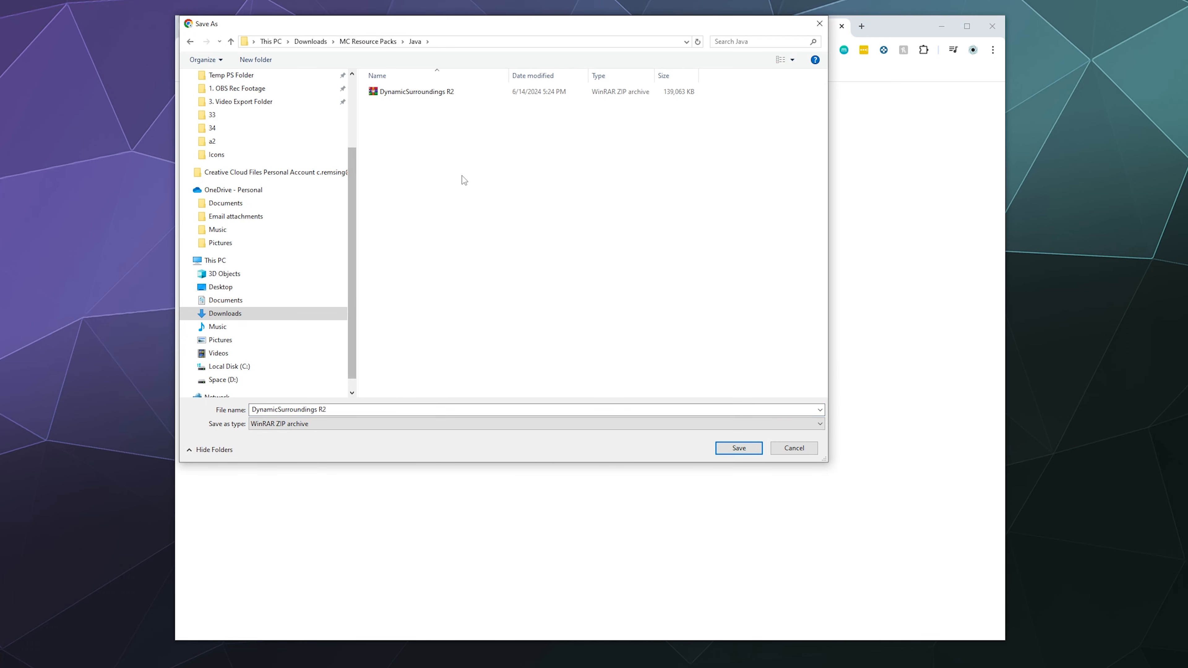
mouse_move(414, 98)
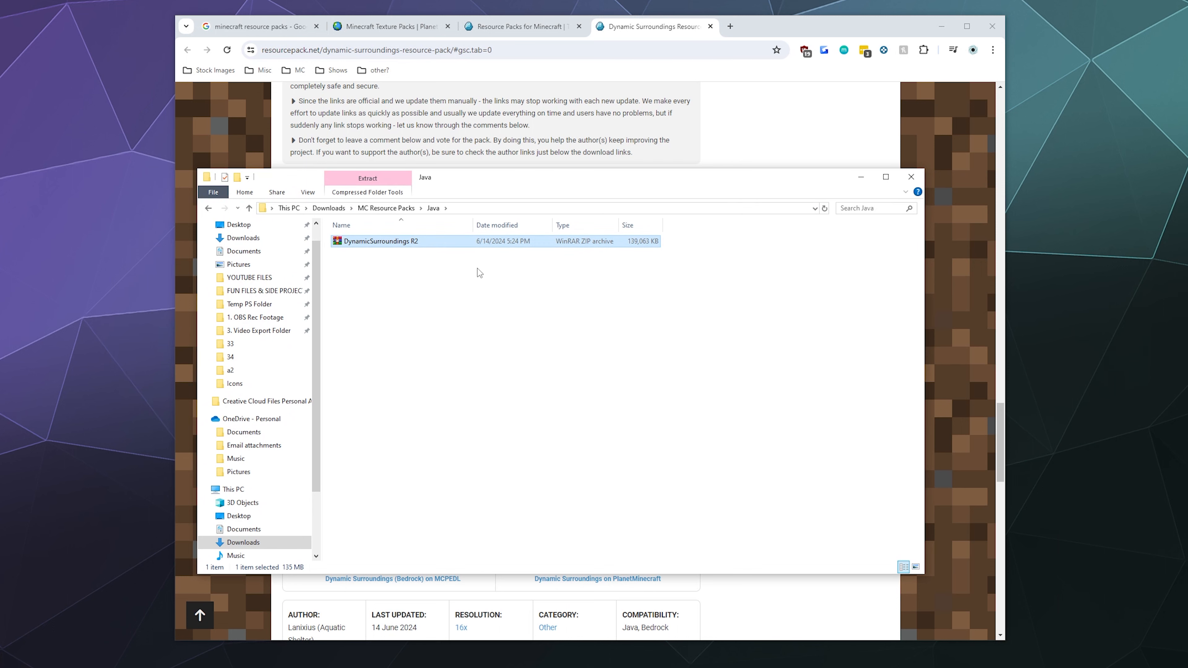
mouse_move(411, 261)
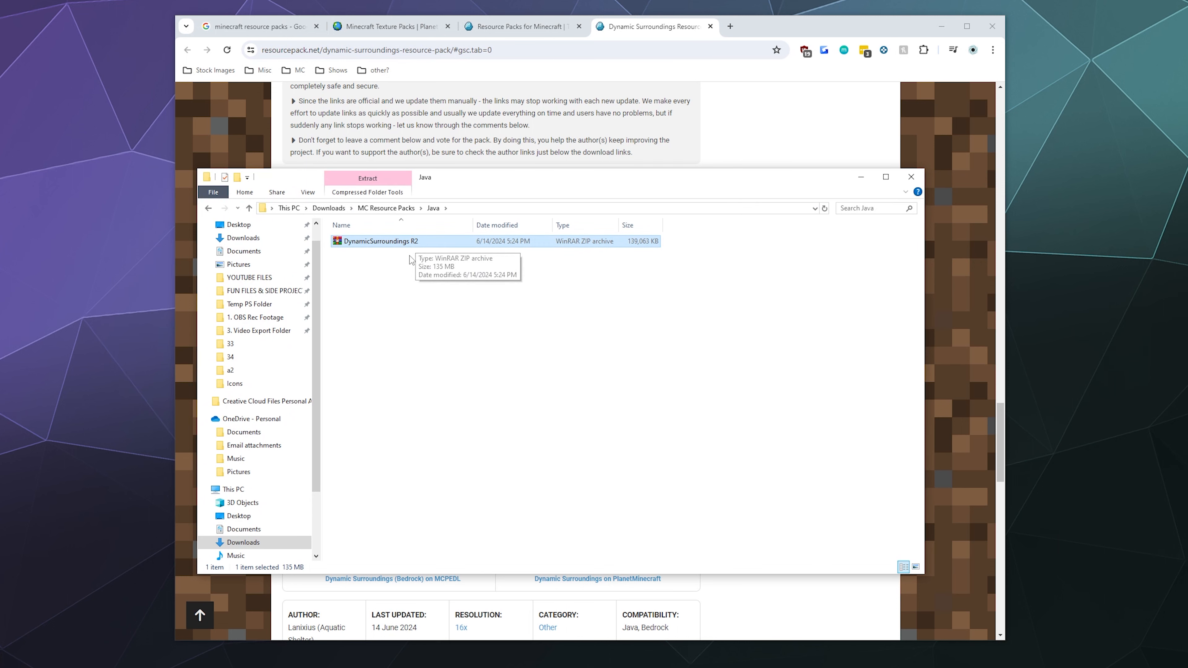
mouse_move(455, 252)
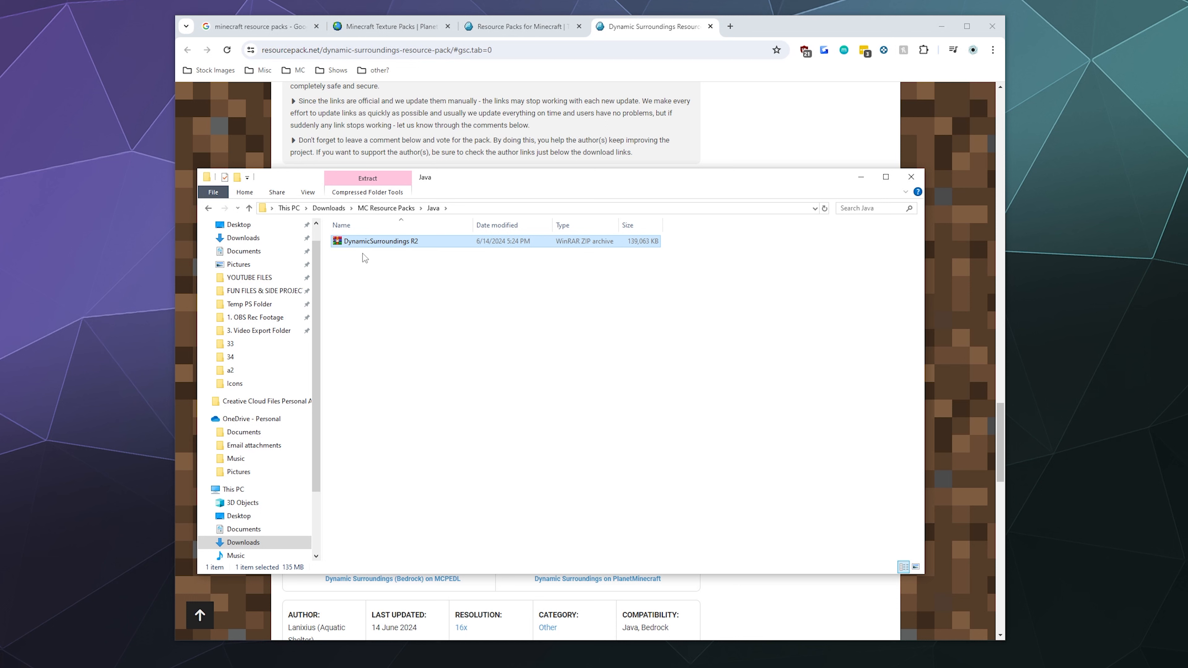
mouse_move(364, 247)
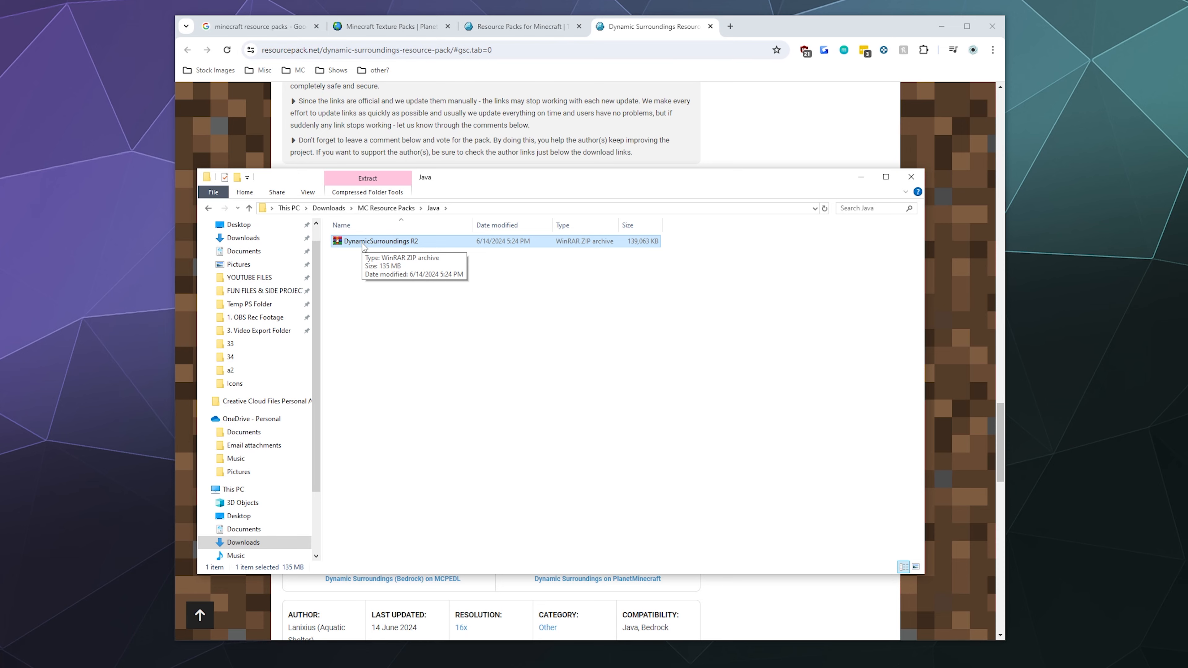
Launch Minecraft: Java Edition 1.21 from the Minecraft Launcher with PLAY.
left_click(516, 409)
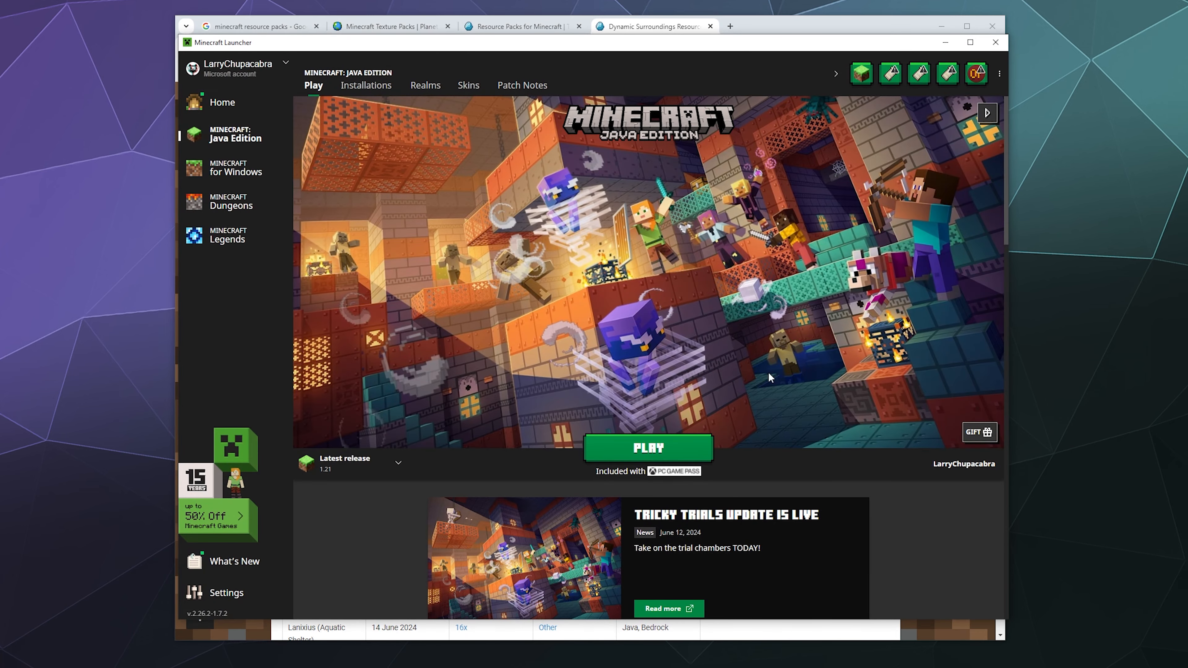
mouse_move(222, 257)
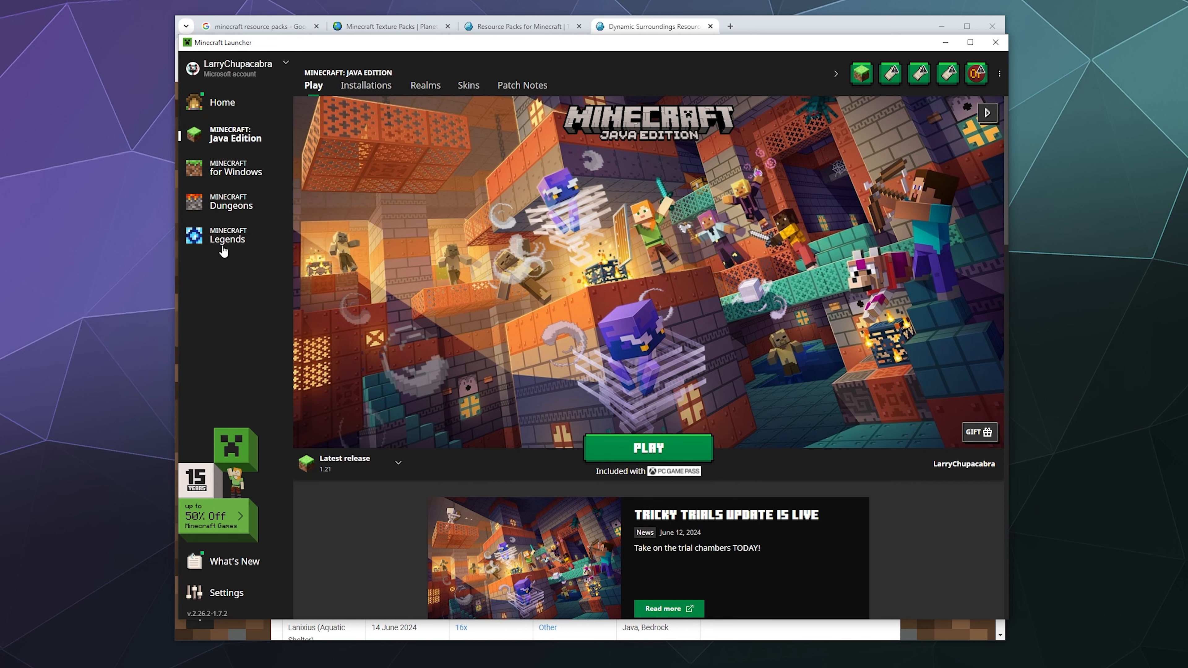
left_click(398, 463)
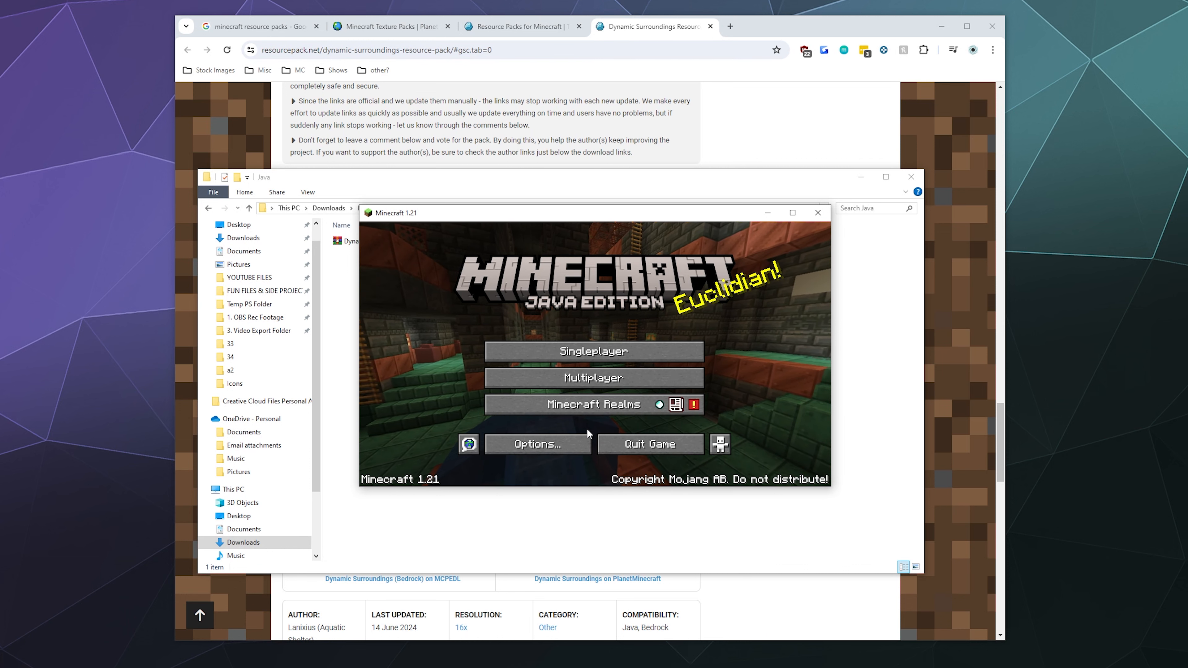
Reach the Select Resource Packs screen via Options and Resource Packs.
left_click(538, 444)
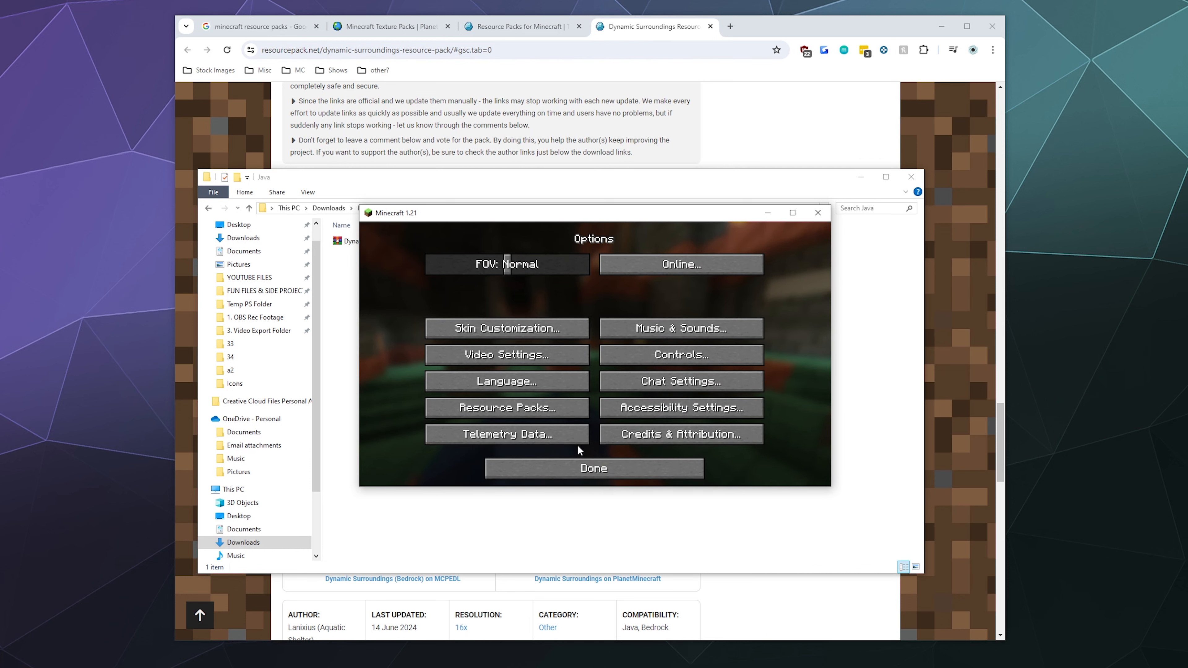
left_click(506, 407)
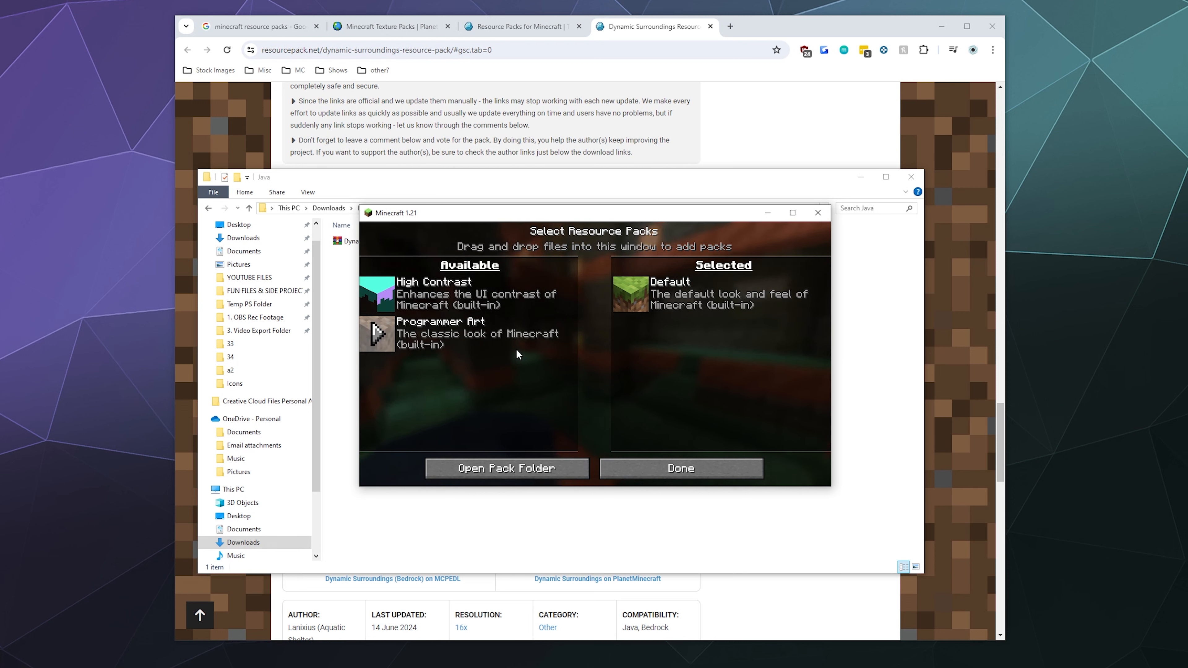
mouse_move(375, 292)
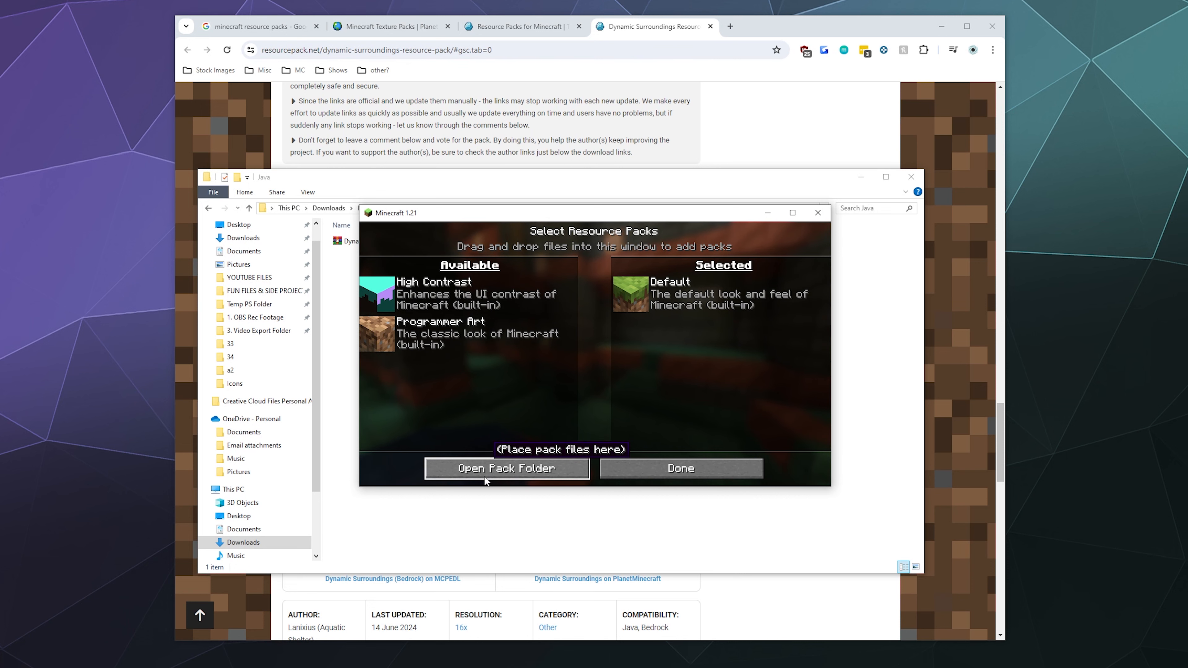
Copy DynamicSurroundings R2 from Downloads into the opened resourcepacks folder.
left_click(505, 469)
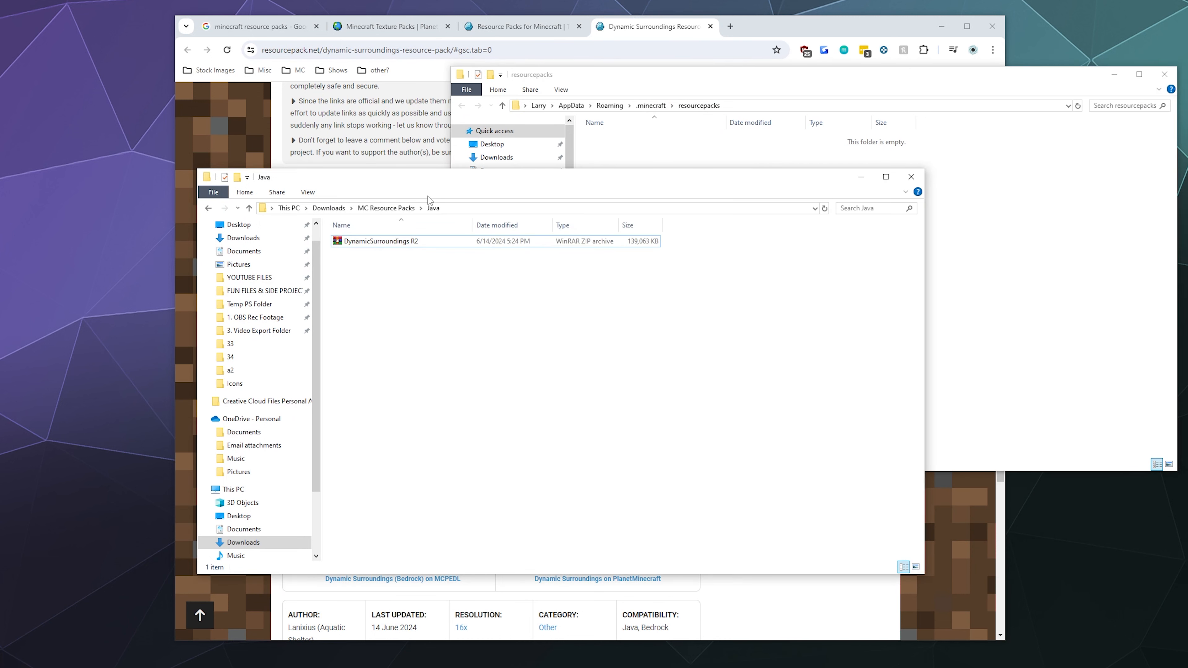
left_click(381, 241)
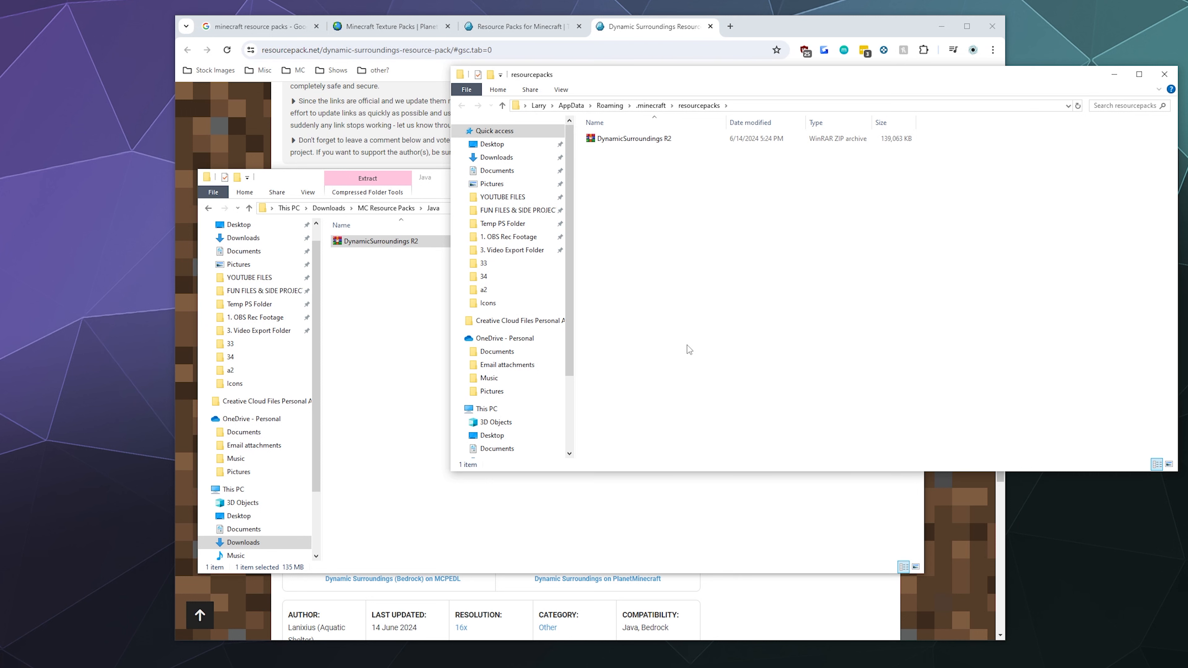
mouse_move(407, 180)
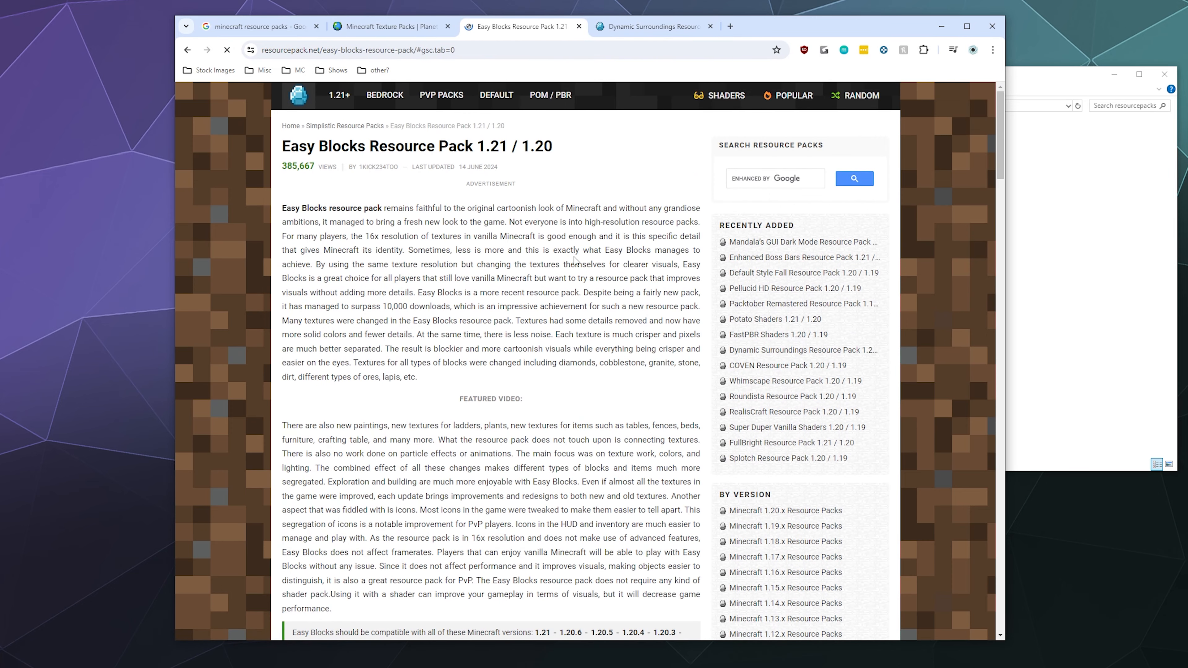
Download the Easy Blocks pack's Java Edition link from its Download Links section.
scroll("down", 3)
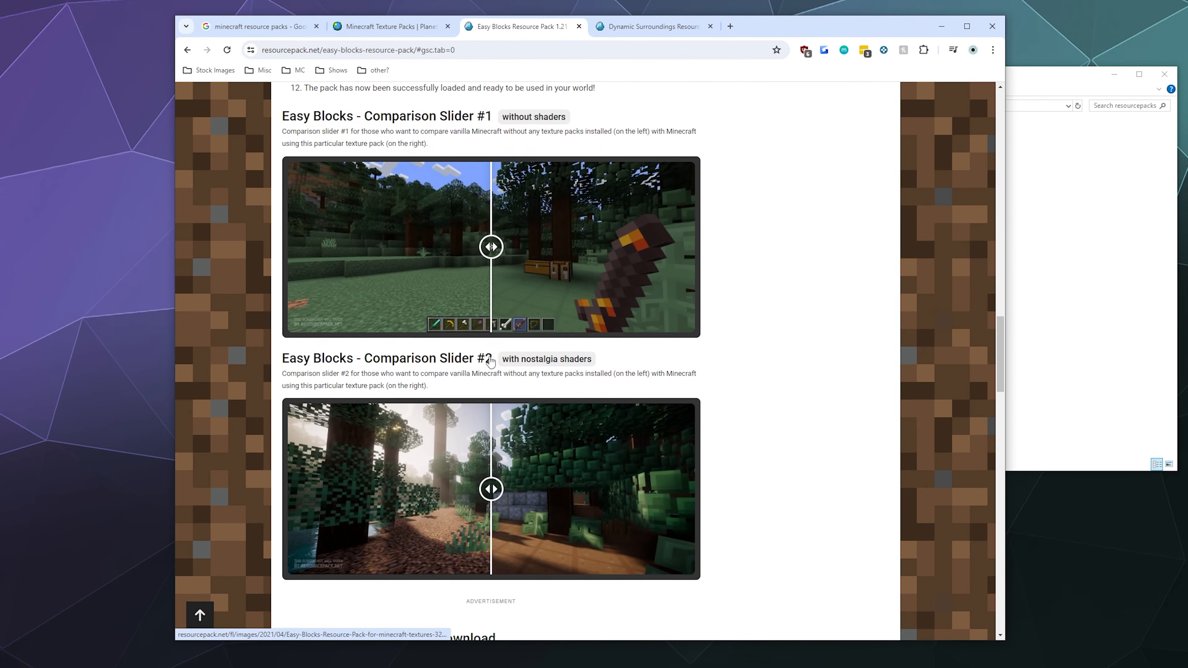
scroll("down", 3)
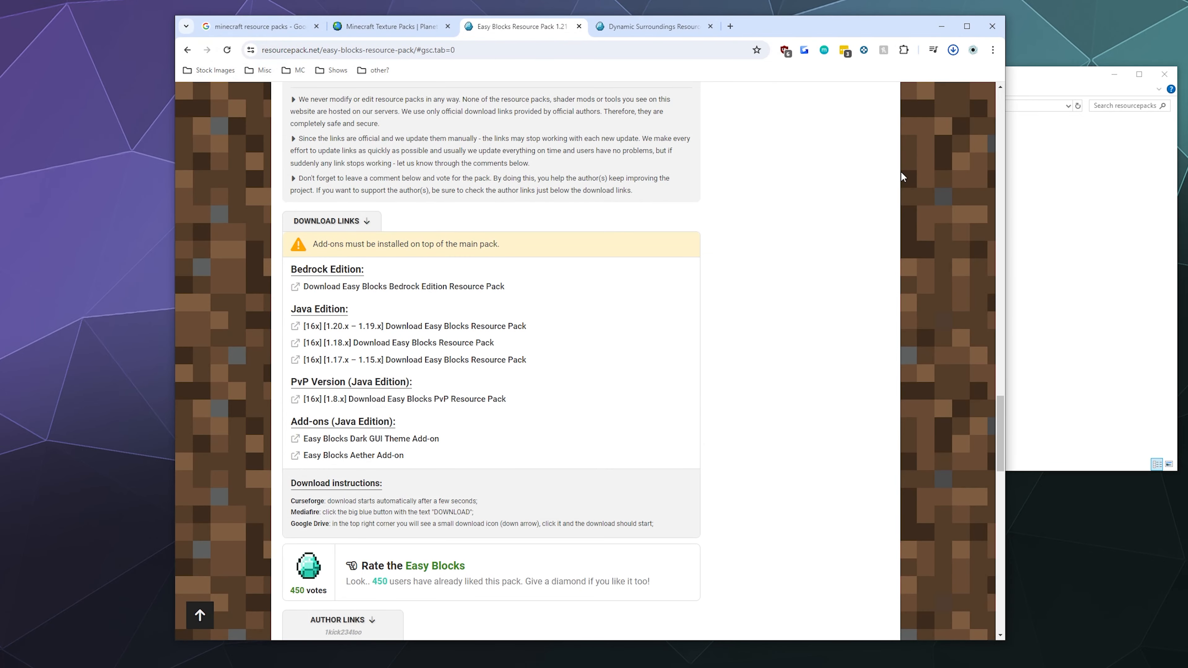
left_click(953, 49)
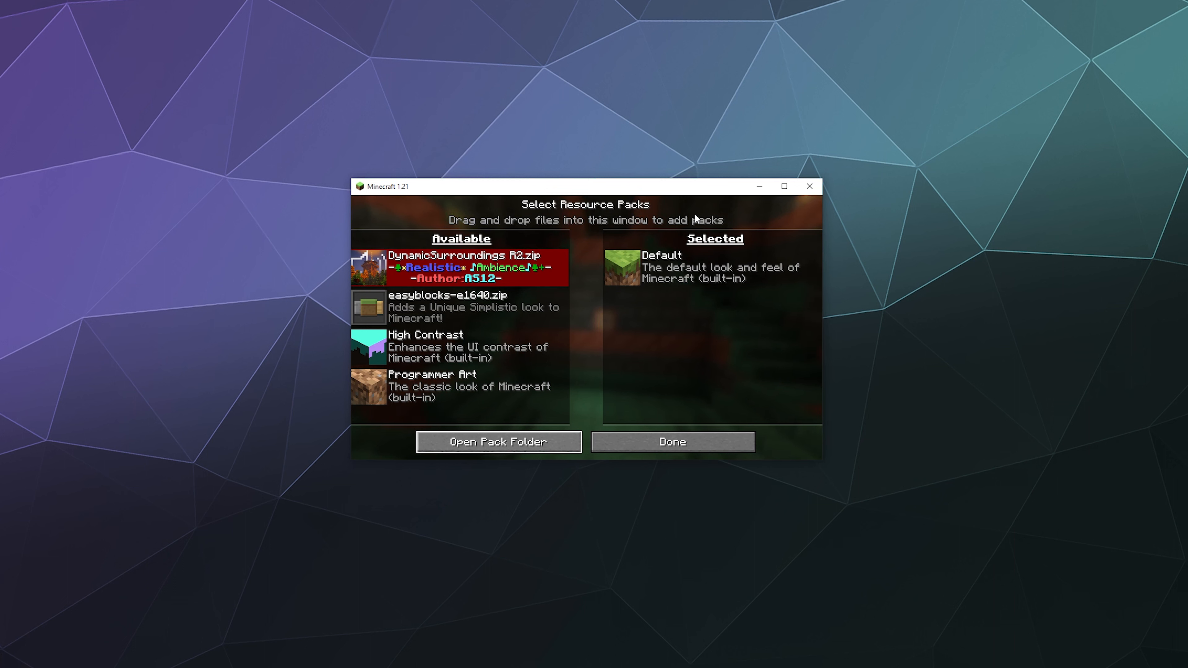
mouse_move(586, 263)
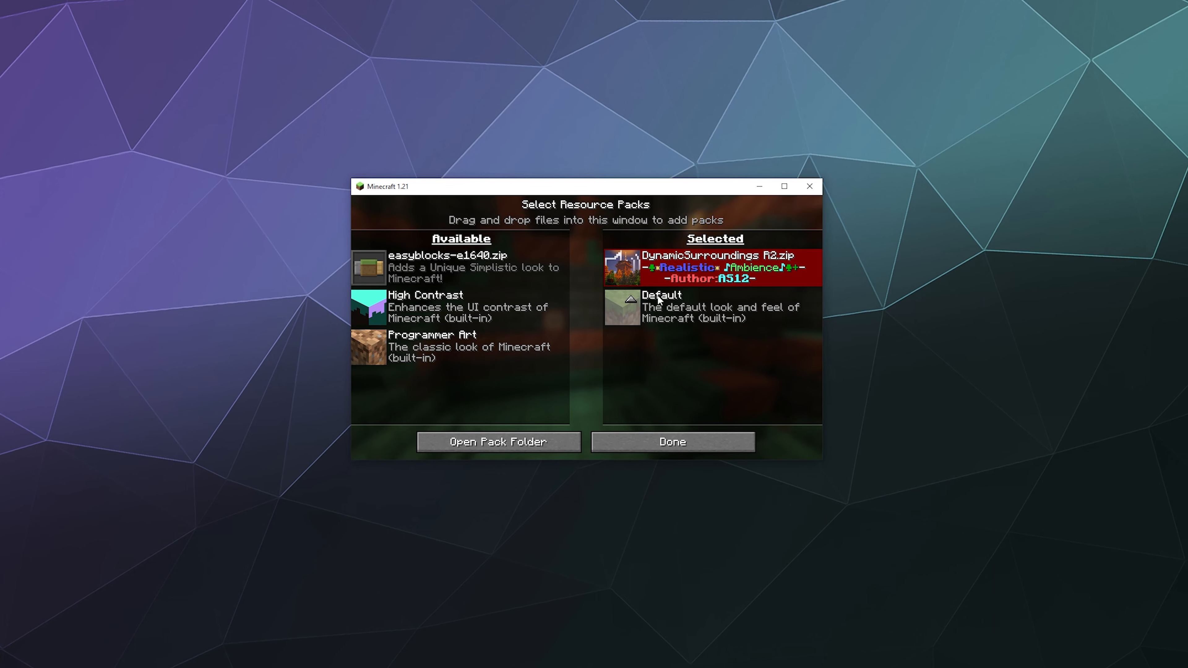
mouse_move(366, 307)
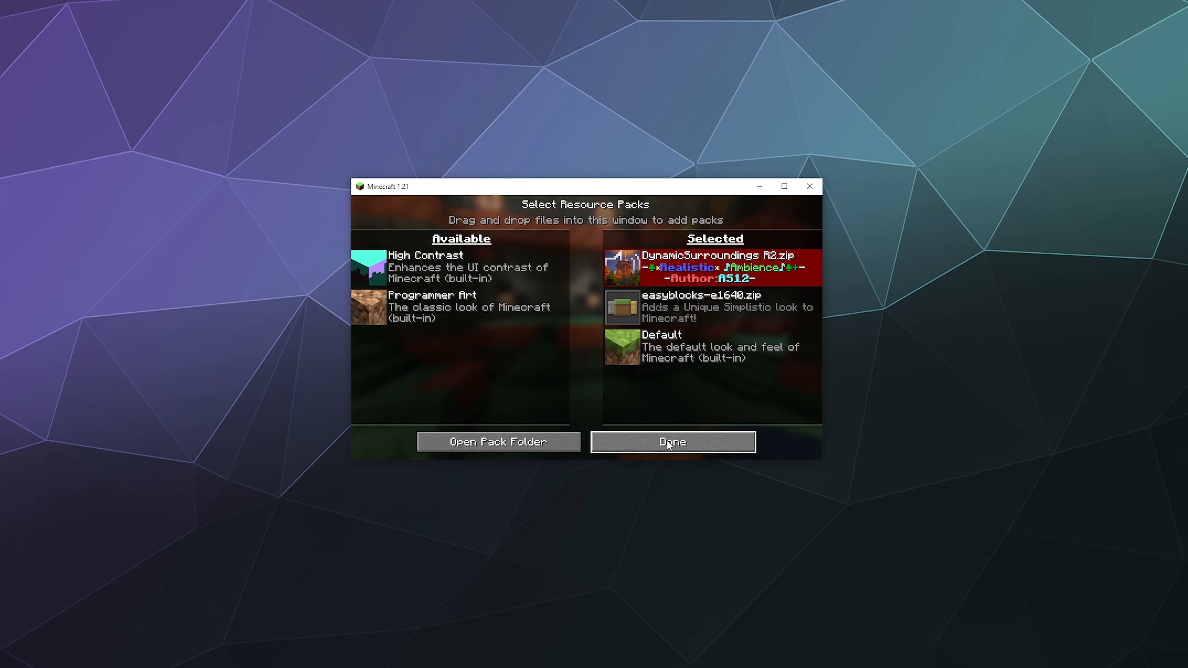
Apply DynamicSurroundings R2 and Easy Blocks, then confirm both still active in the pack list.
left_click(671, 442)
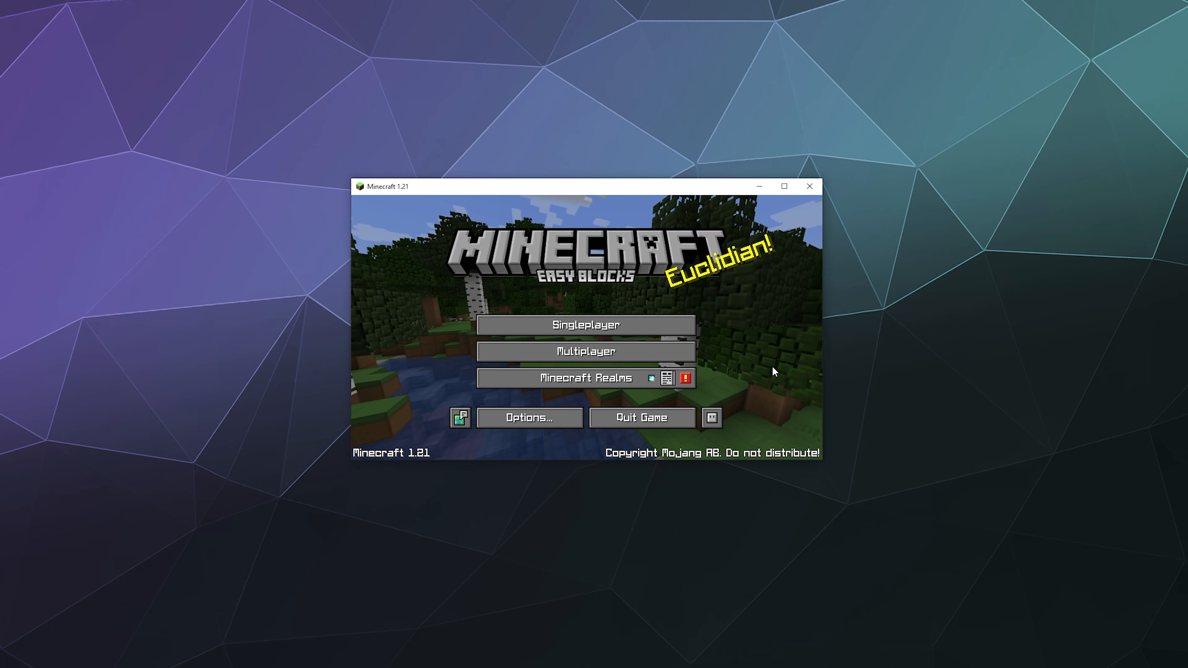
mouse_move(762, 370)
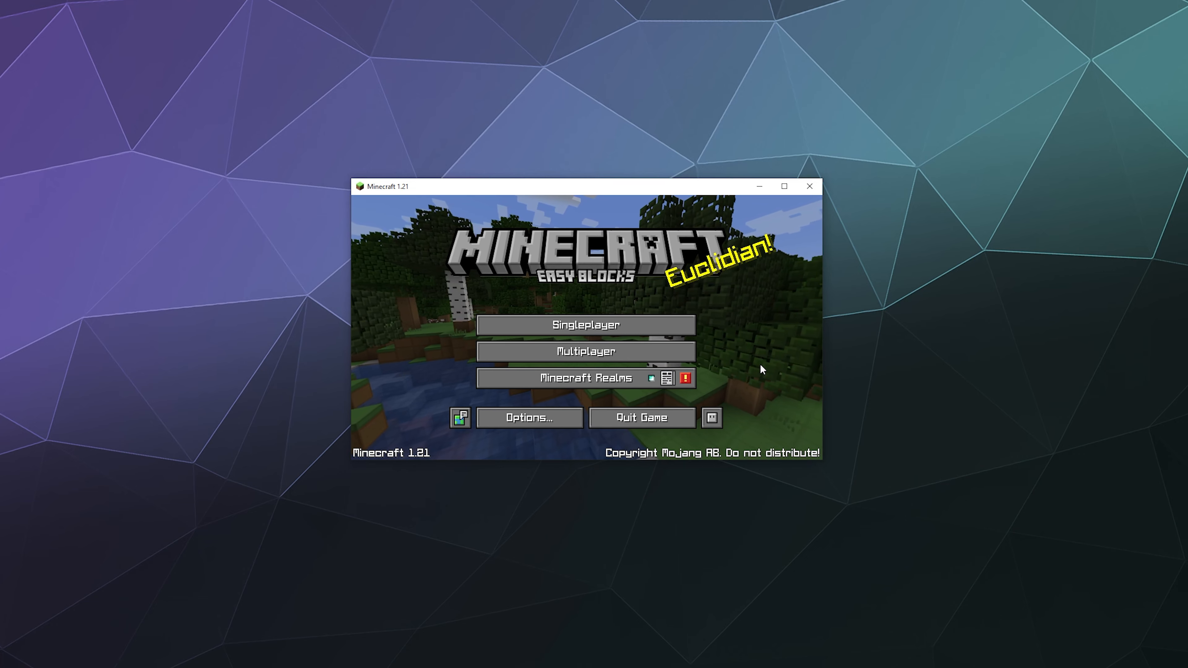
left_click(529, 418)
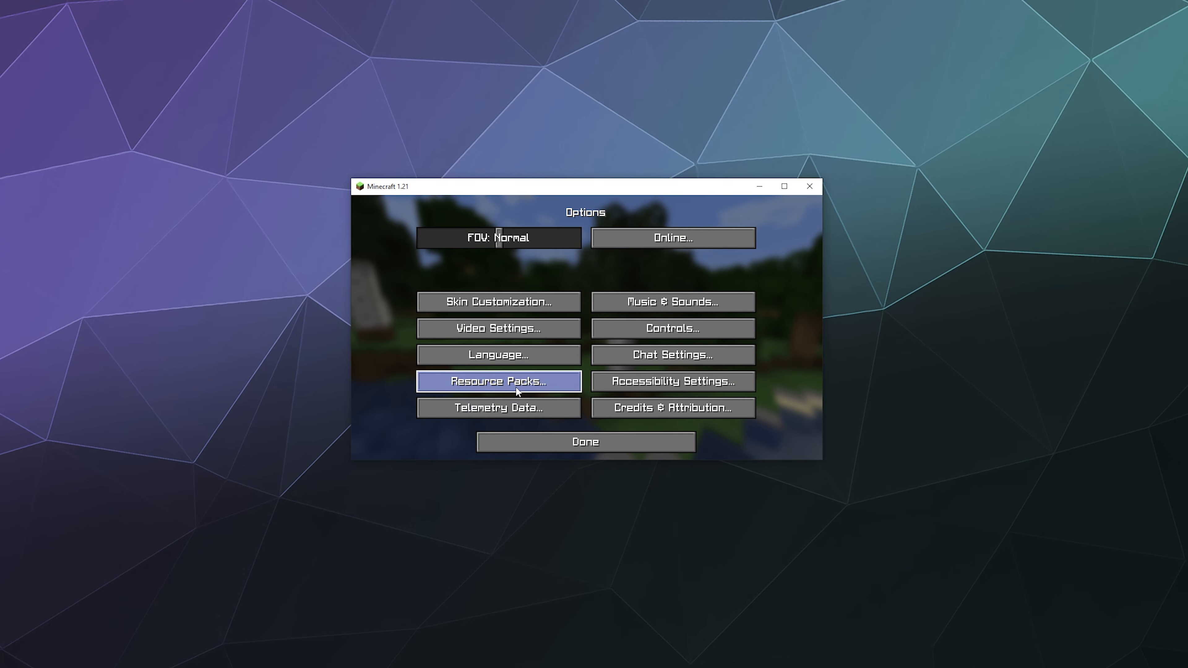
left_click(499, 381)
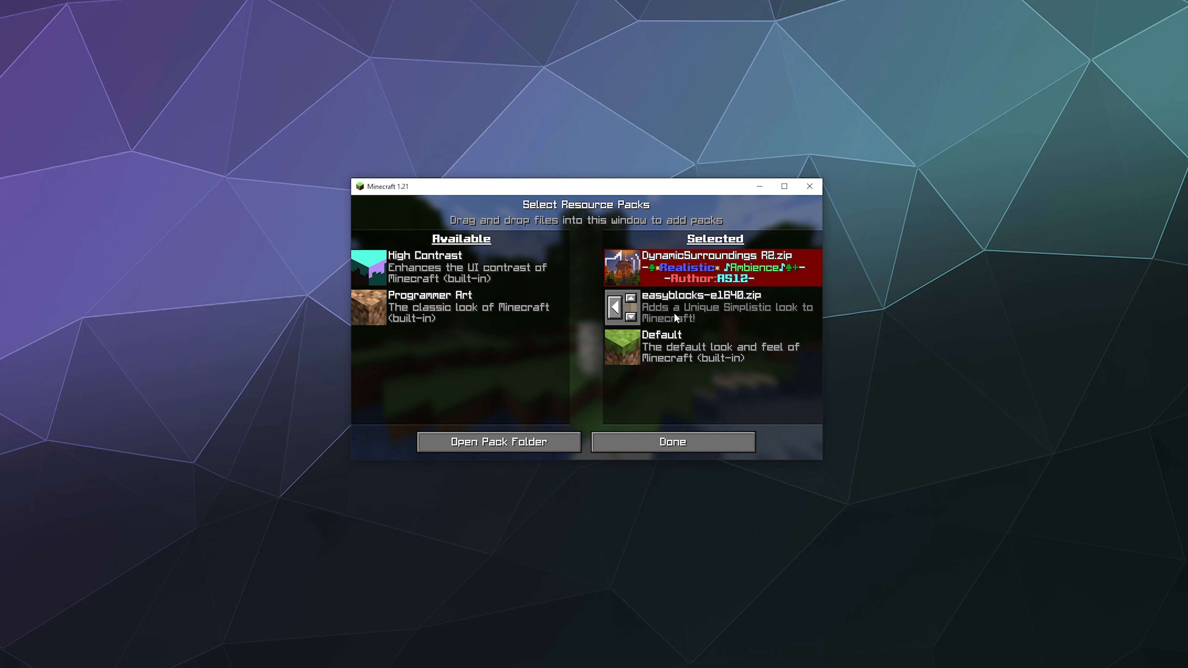
mouse_move(662, 425)
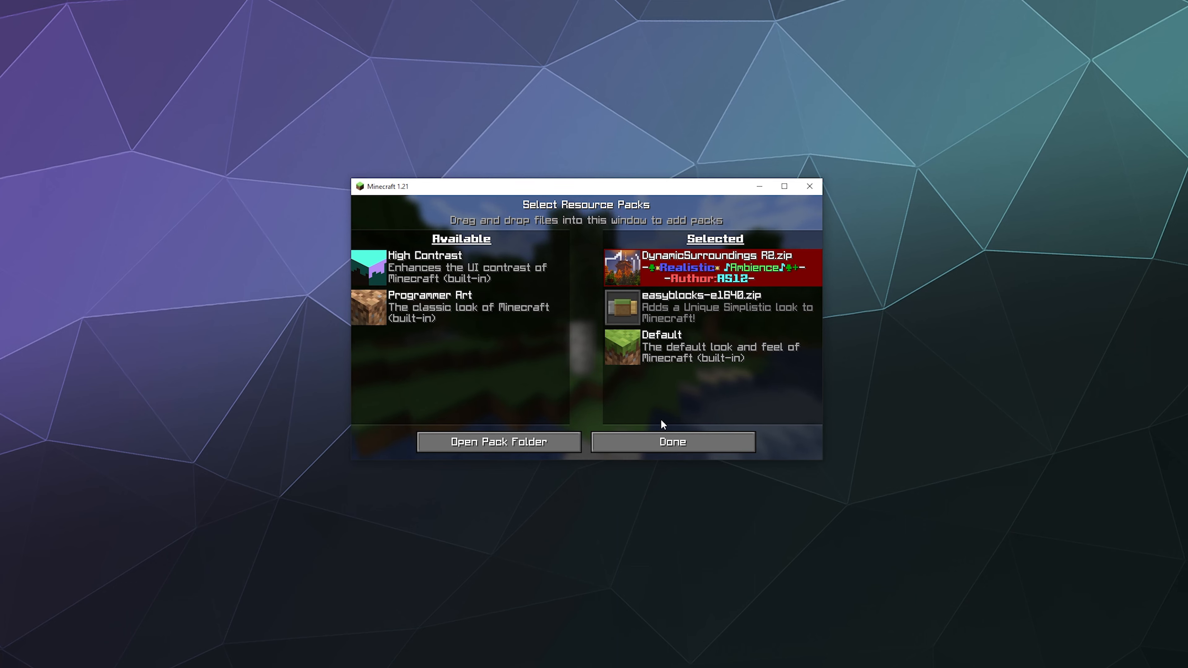
left_click(673, 442)
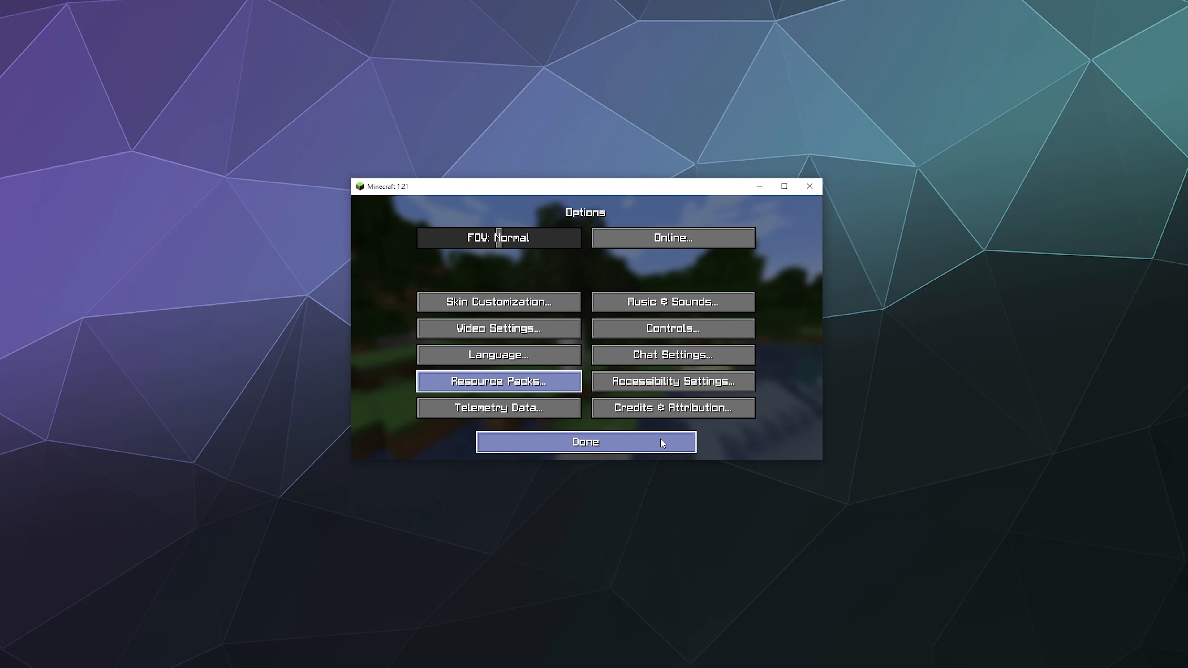
Leave Options and play the singleplayer New World to see the new textures.
left_click(585, 443)
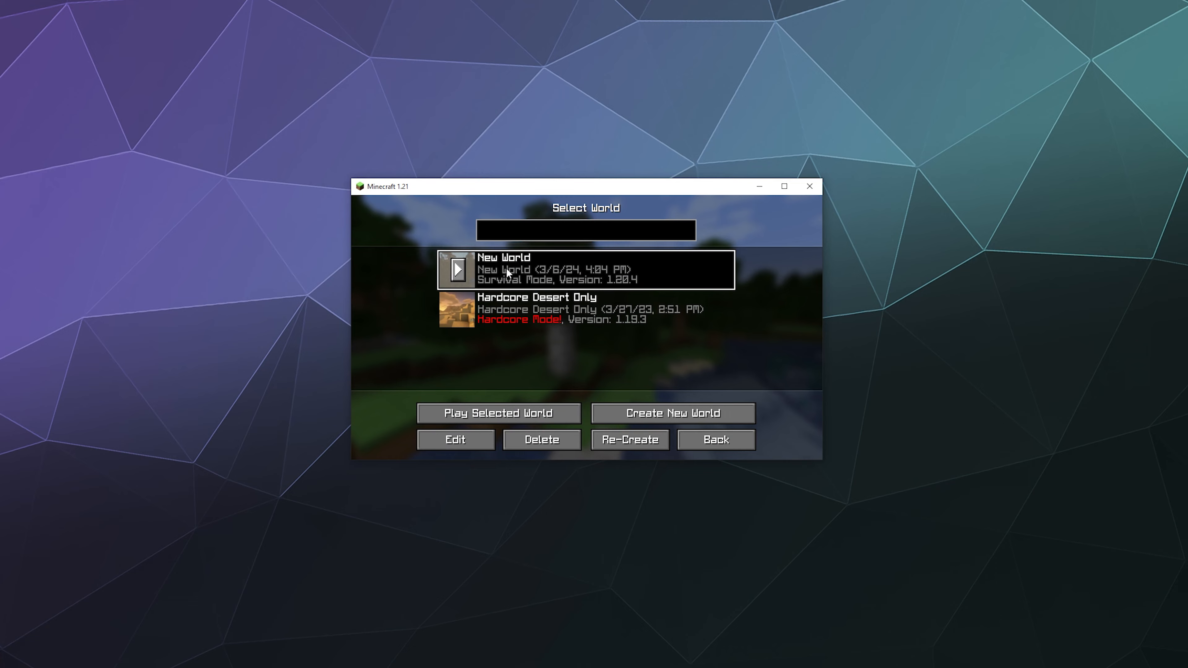
mouse_move(455, 275)
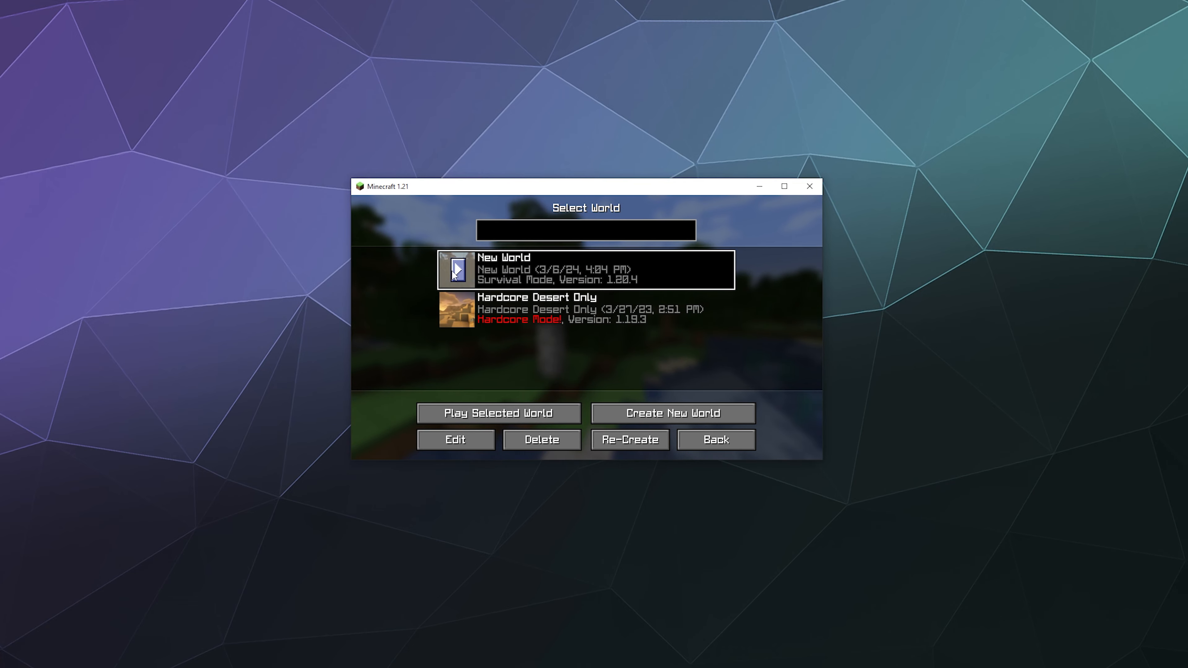
left_click(499, 413)
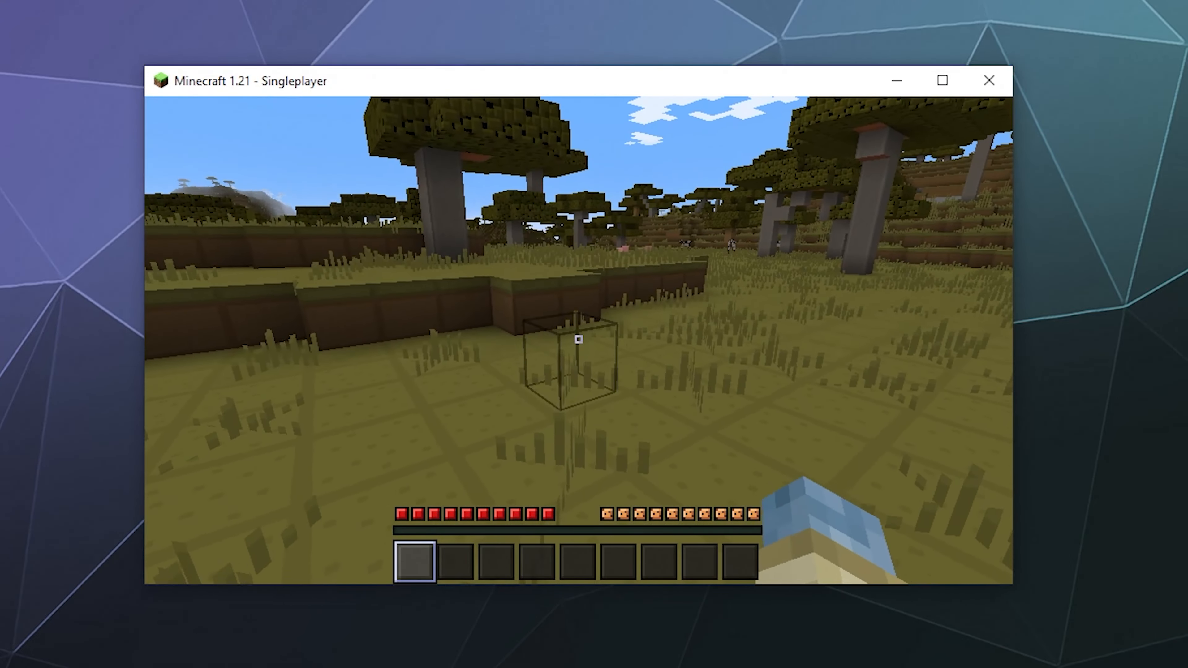
mouse_move(580, 339)
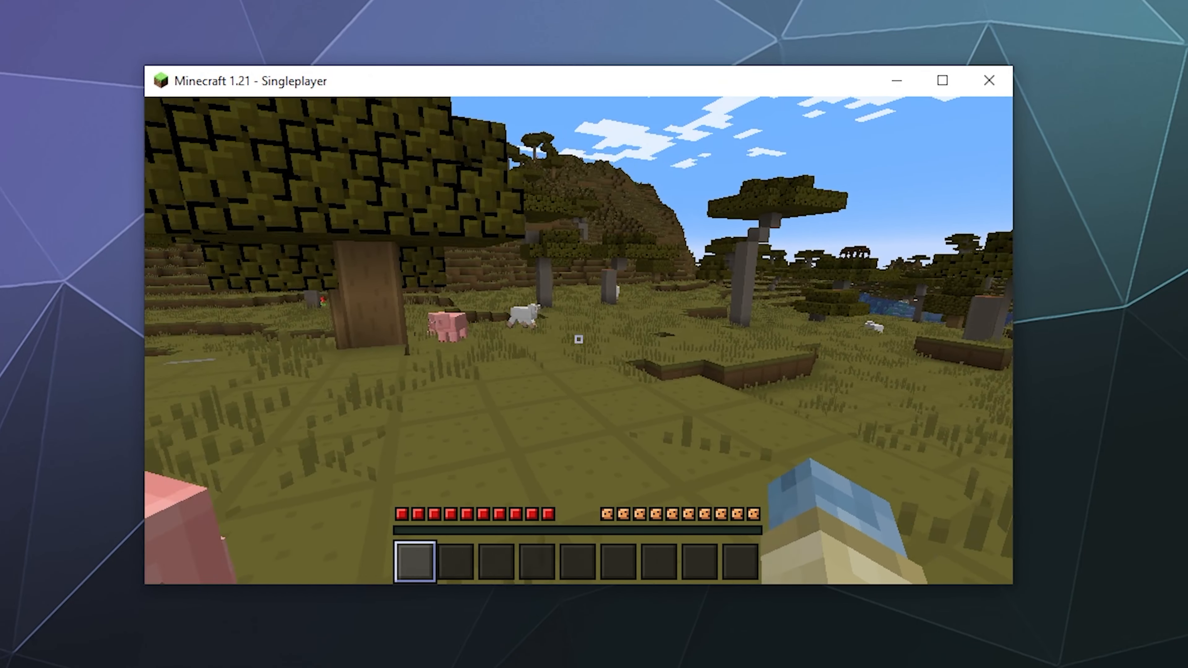
From the pause menu, swap easyblocks out for High Contrast alongside DynamicSurroundings R2.
key("Escape")
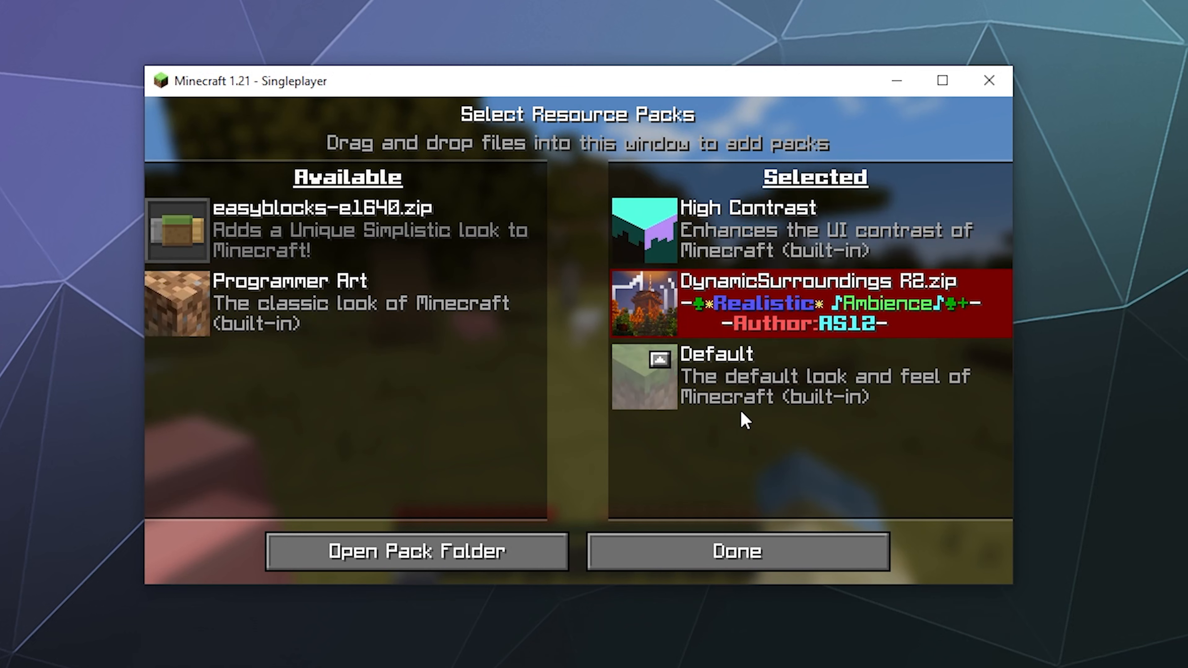
left_click(735, 551)
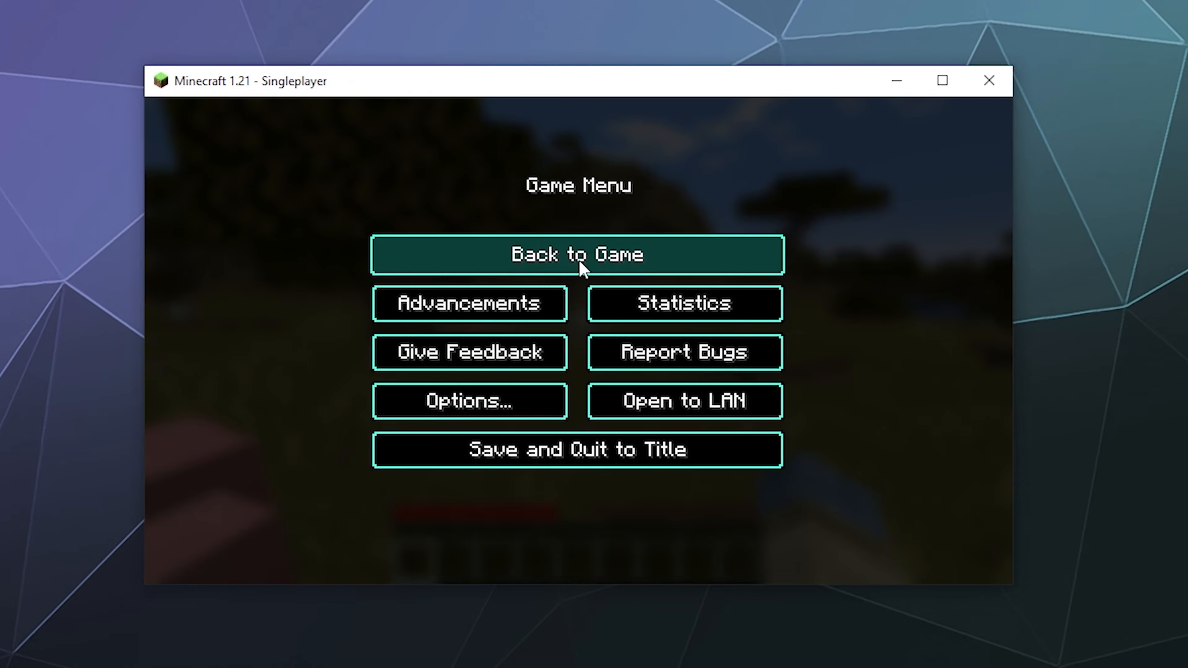
left_click(576, 258)
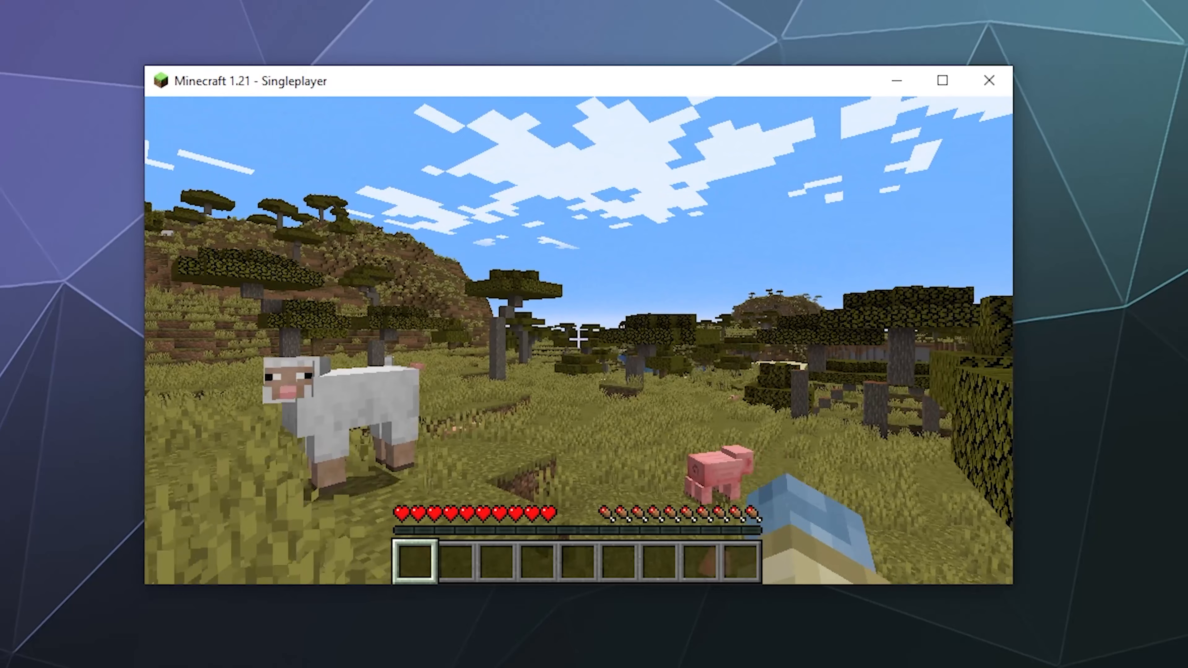
key("Escape")
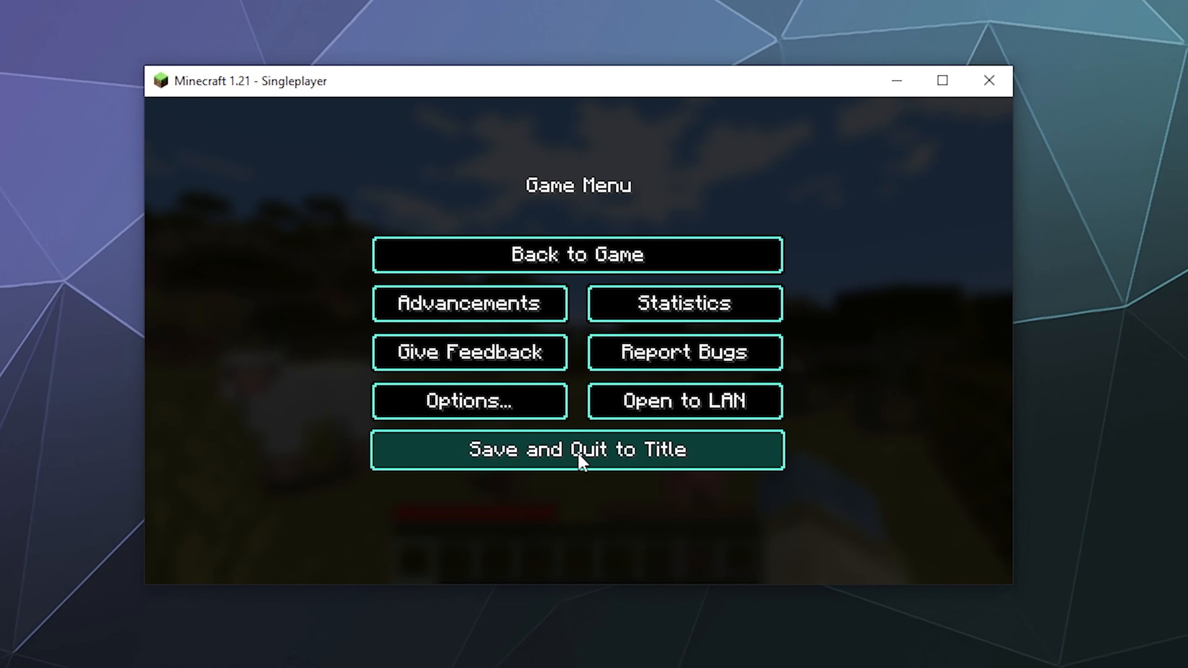